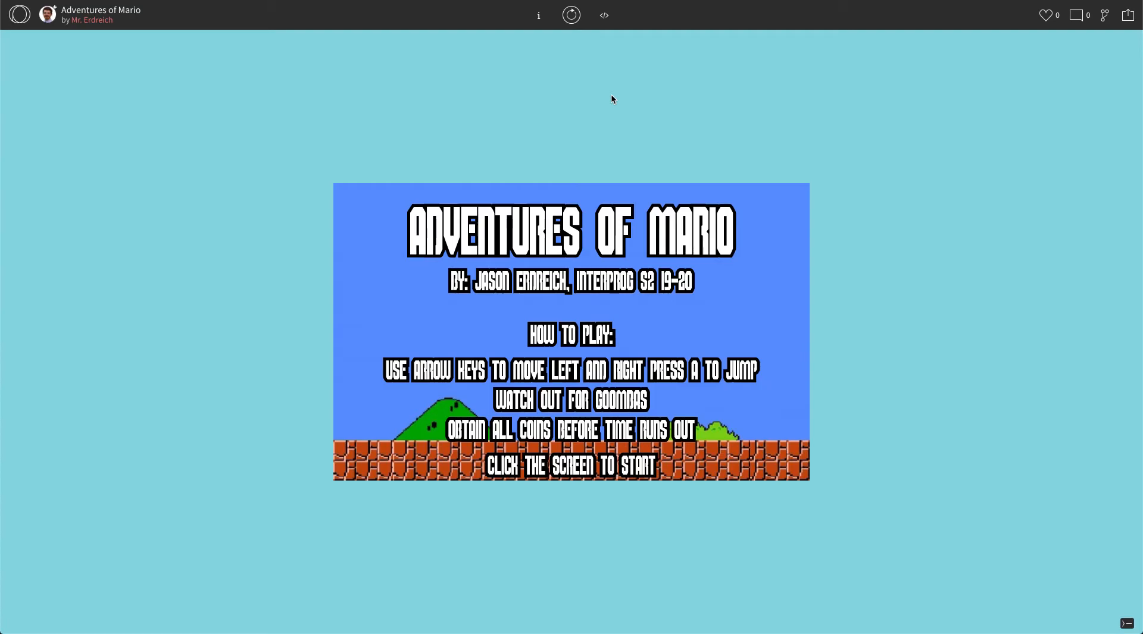
mouse_move(593, 294)
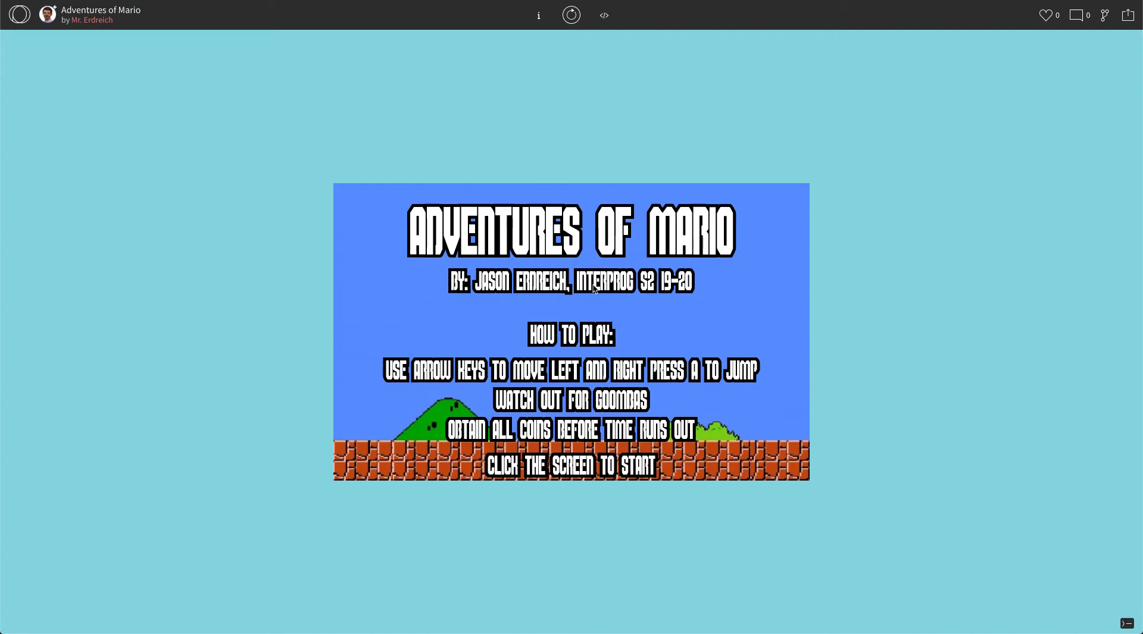
Start the Adventures of Mario game from its title screen.
left_click(588, 319)
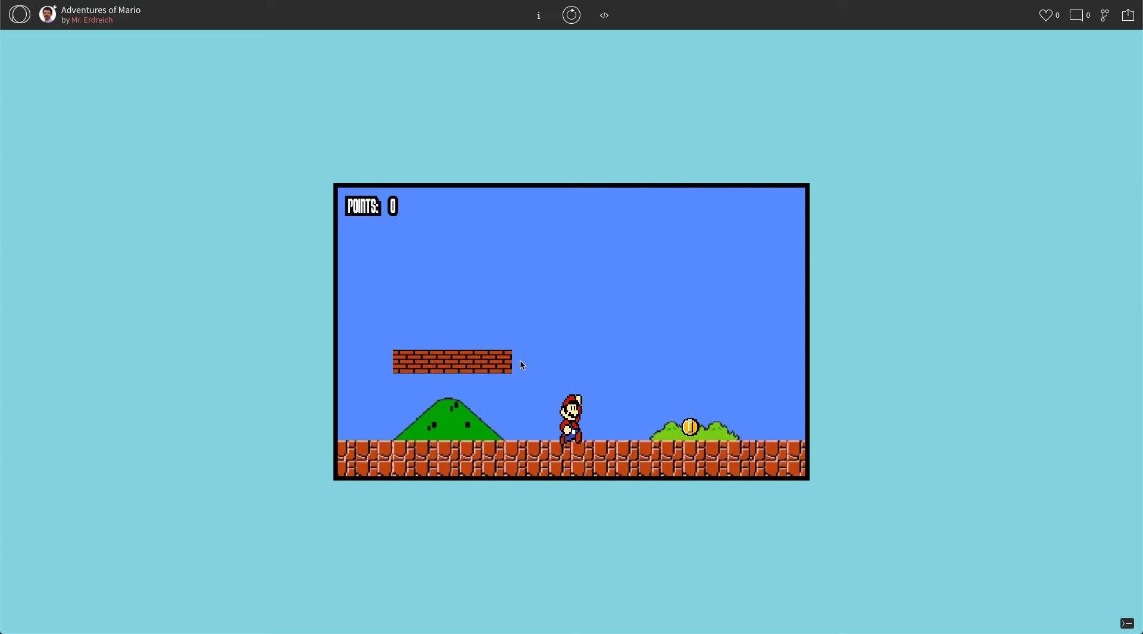
mouse_move(602, 16)
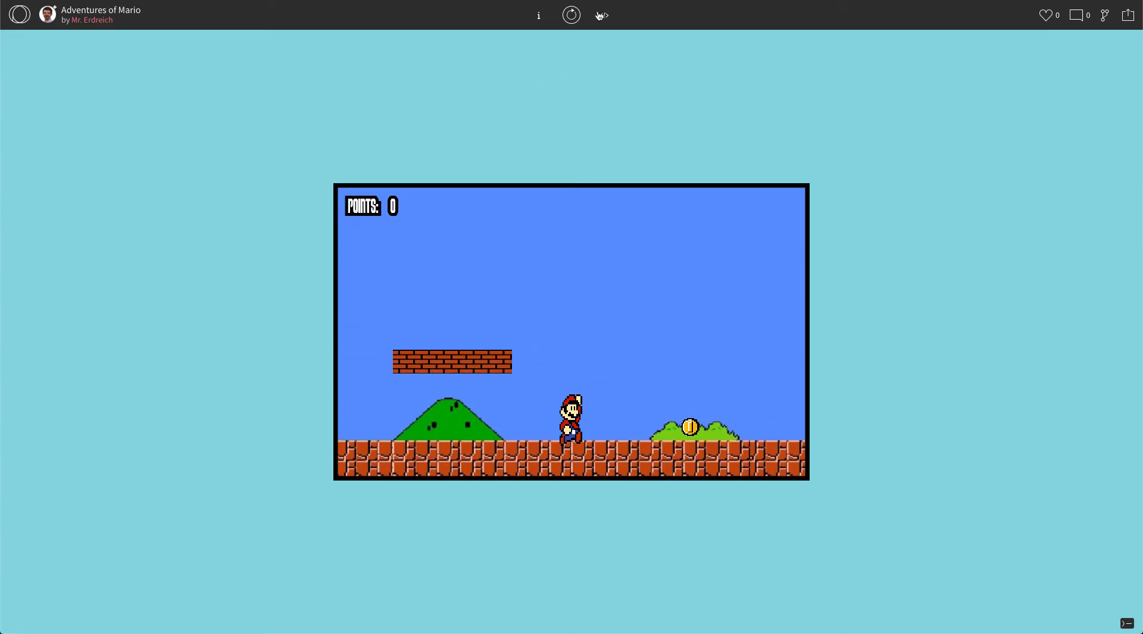
Duplicate the b1X/b1Y lines as b2X/b2Y and b3X/b3Y and remove the copied comment.
left_click(603, 15)
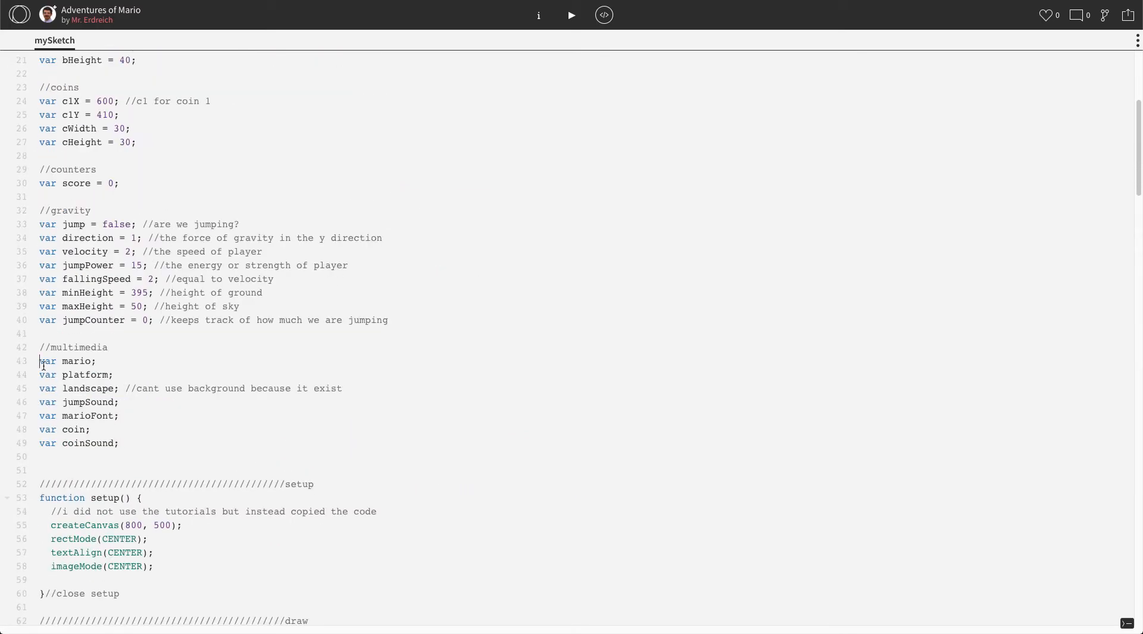
left_click_drag(40, 362, 118, 443)
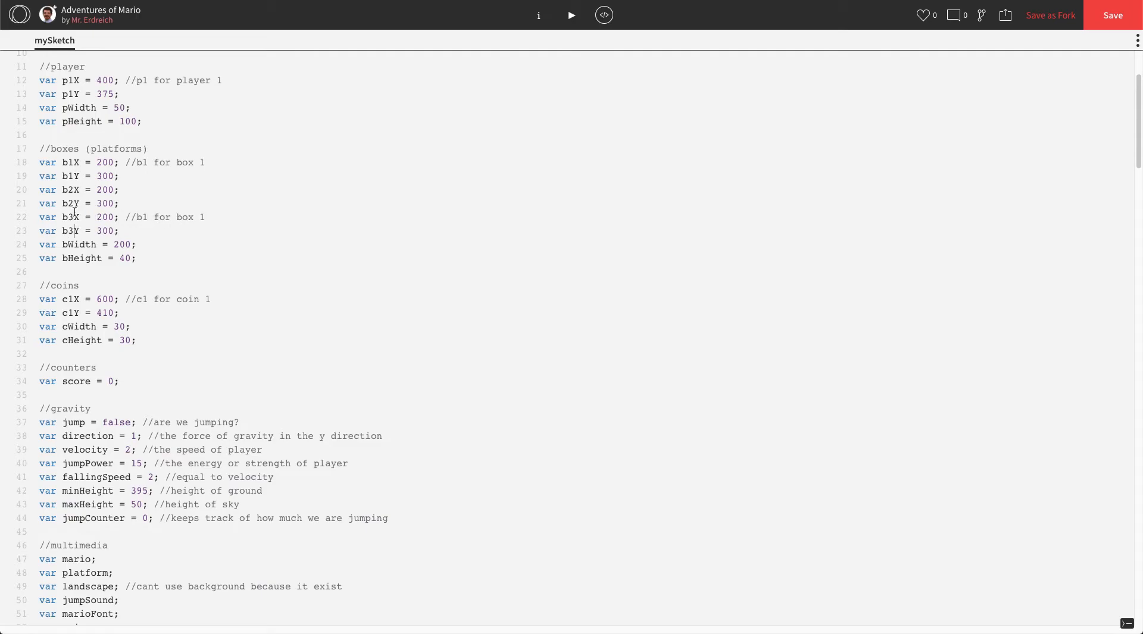
left_click_drag(122, 216, 206, 216)
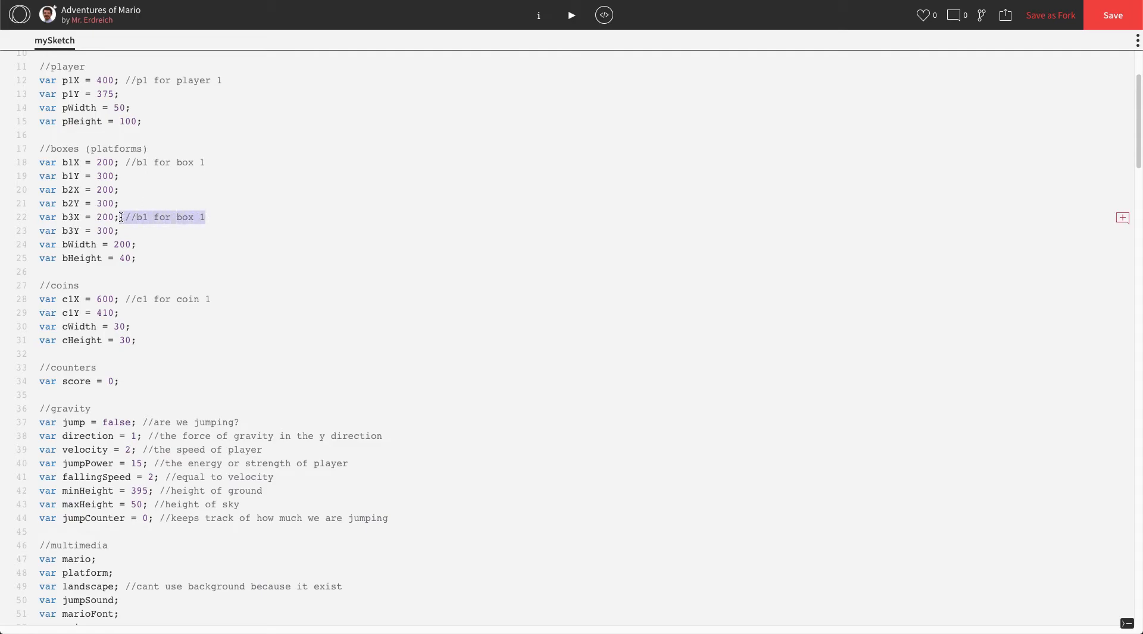
key("Delete")
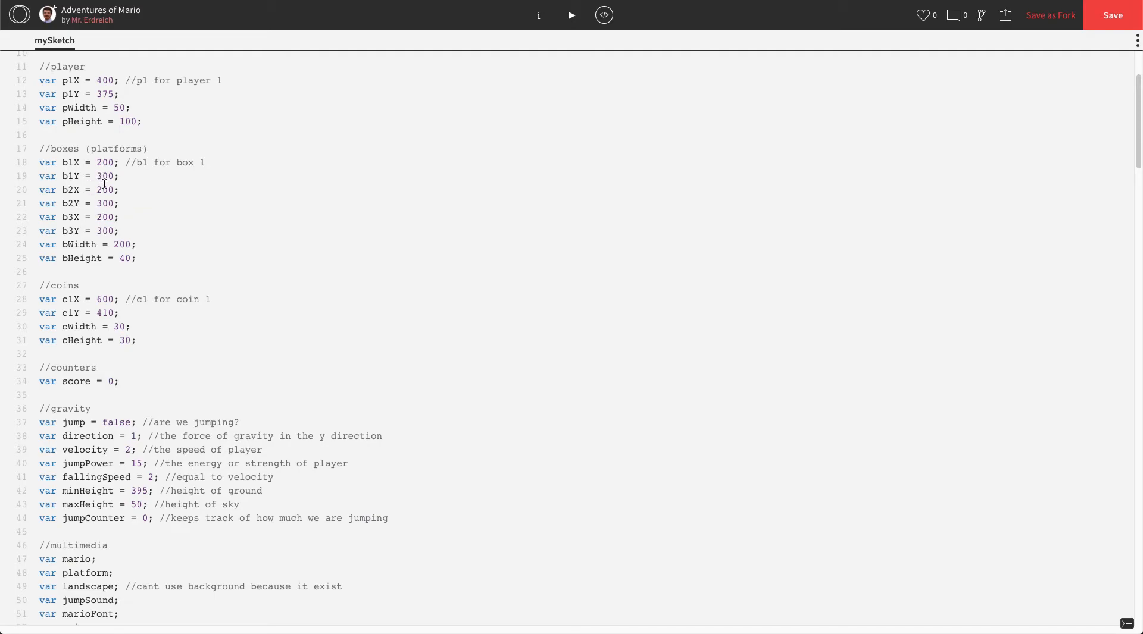
Set b2X = 500, b3X = 500 and b3Y = 100 for the new platforms.
double_click(105, 189)
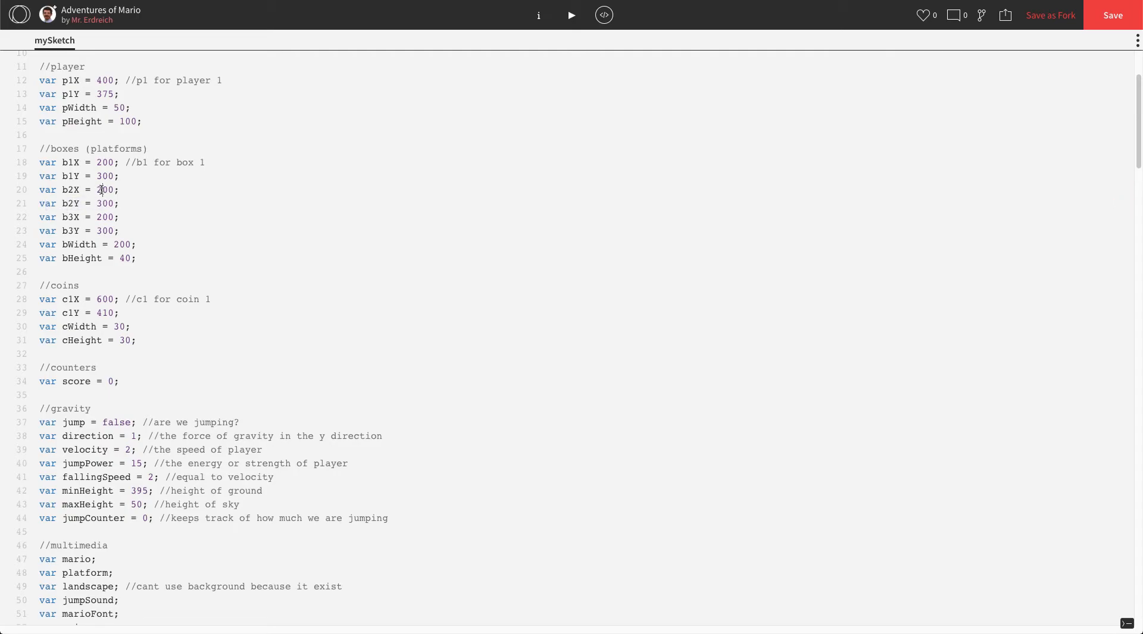
double_click(105, 189)
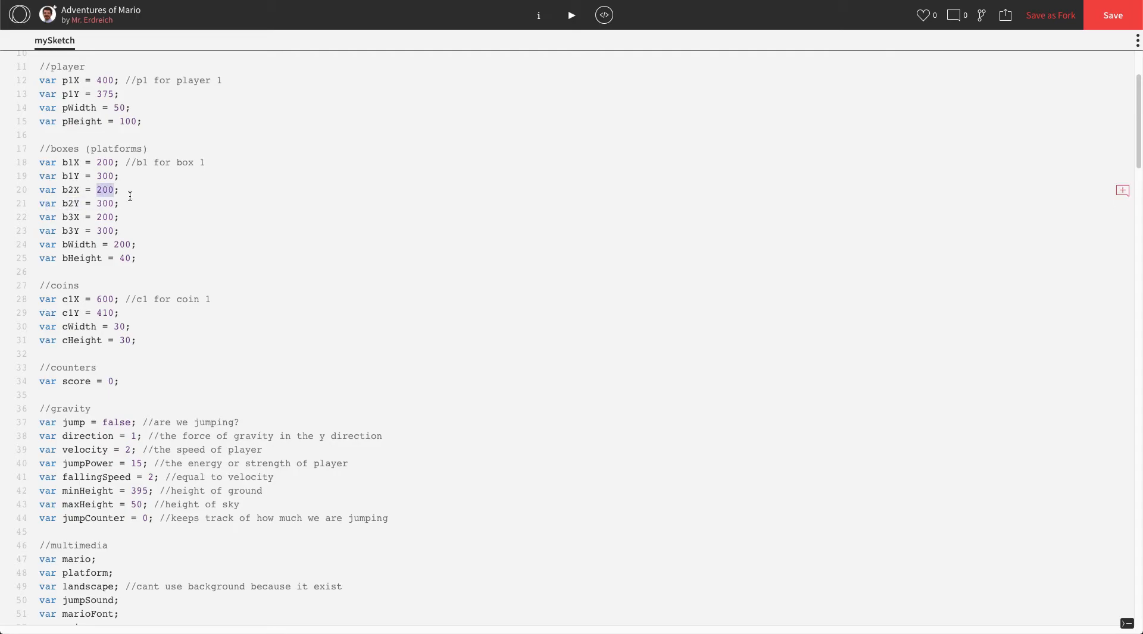
type("500")
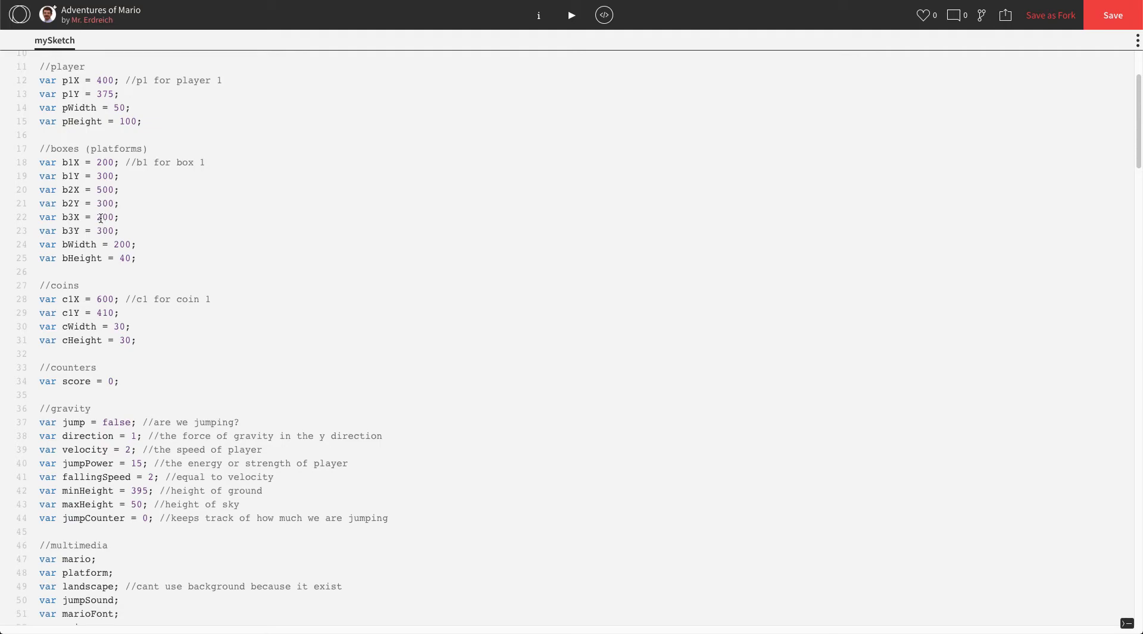
type("500")
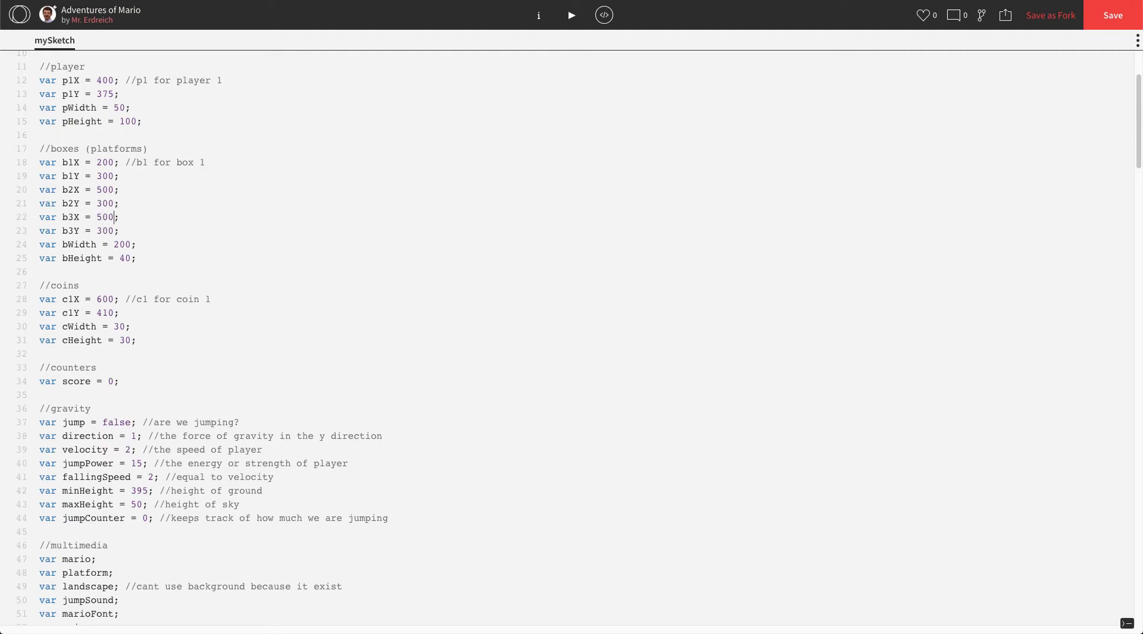
double_click(104, 231)
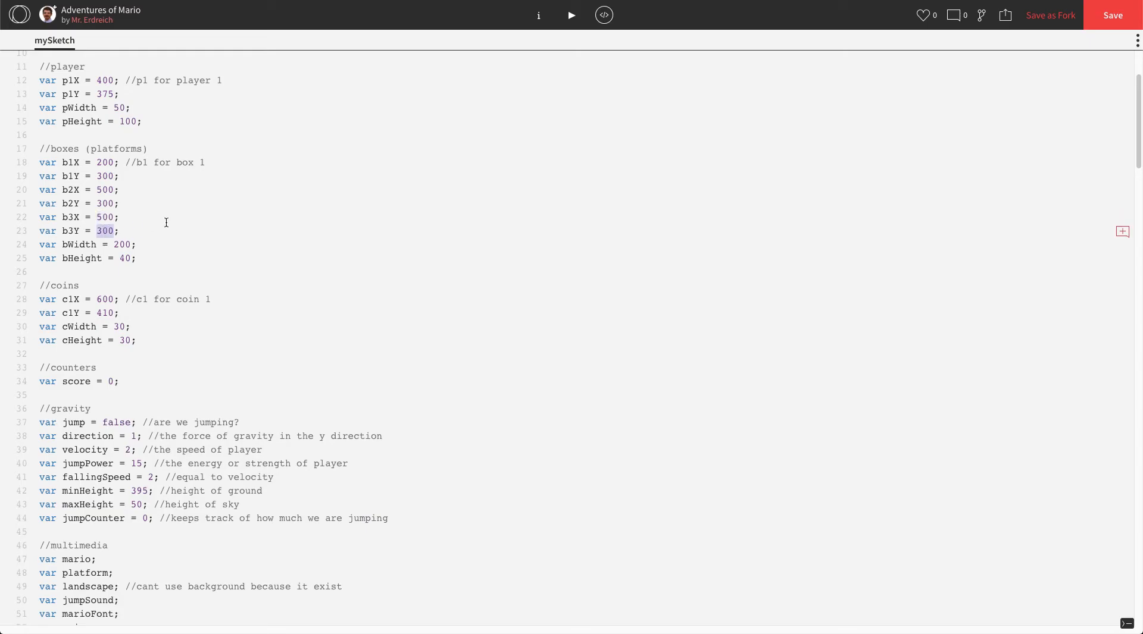
type("100")
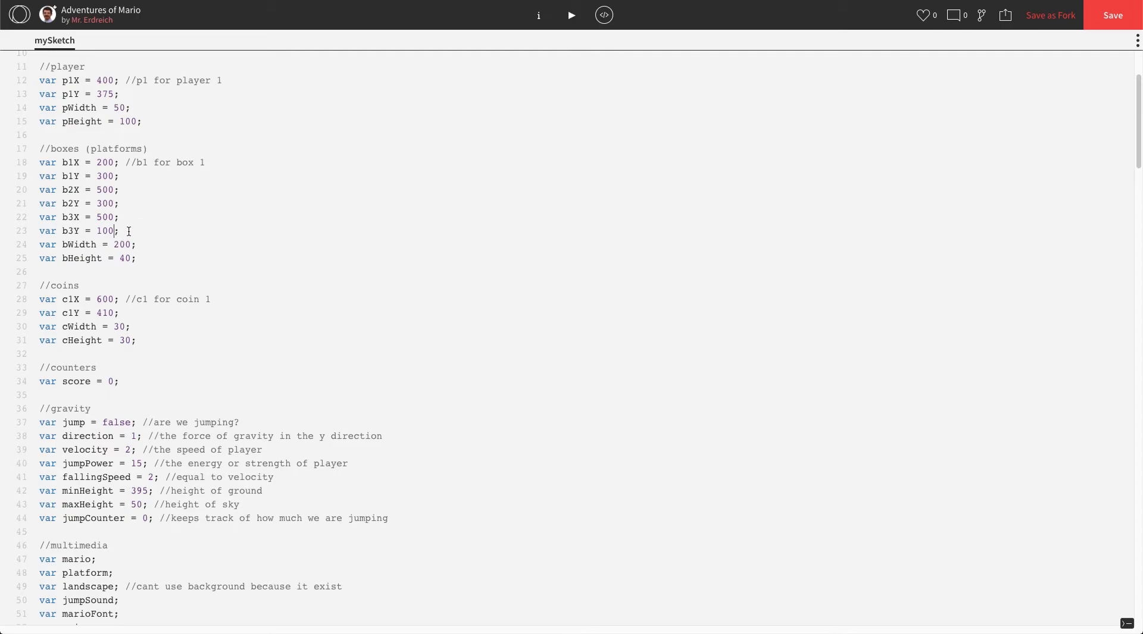
left_click_drag(38, 161, 119, 231)
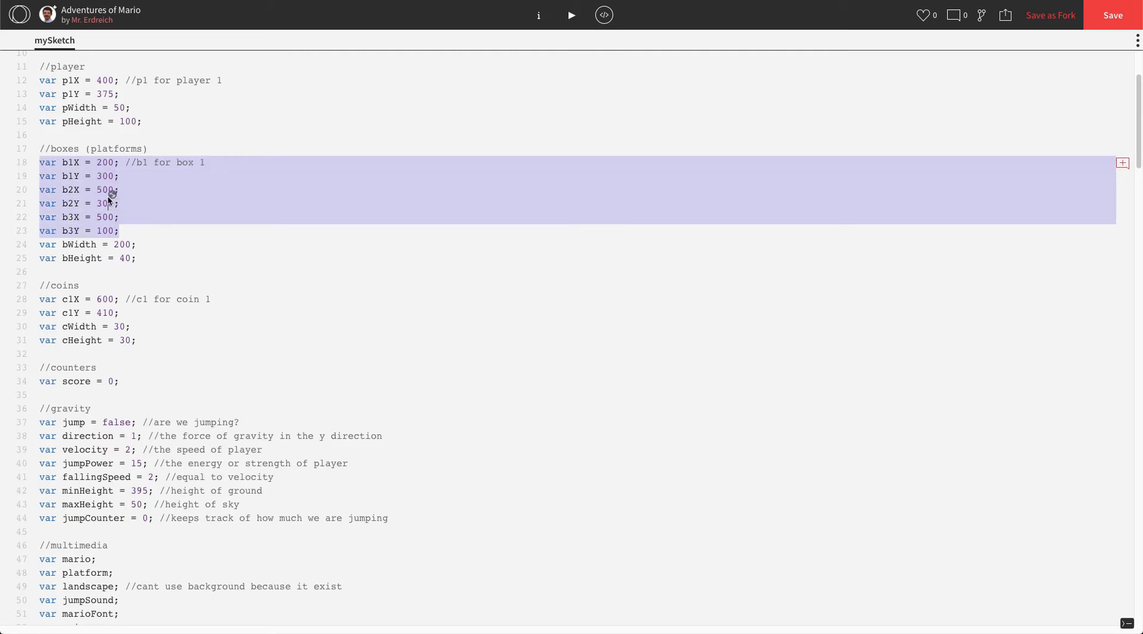
left_click(112, 176)
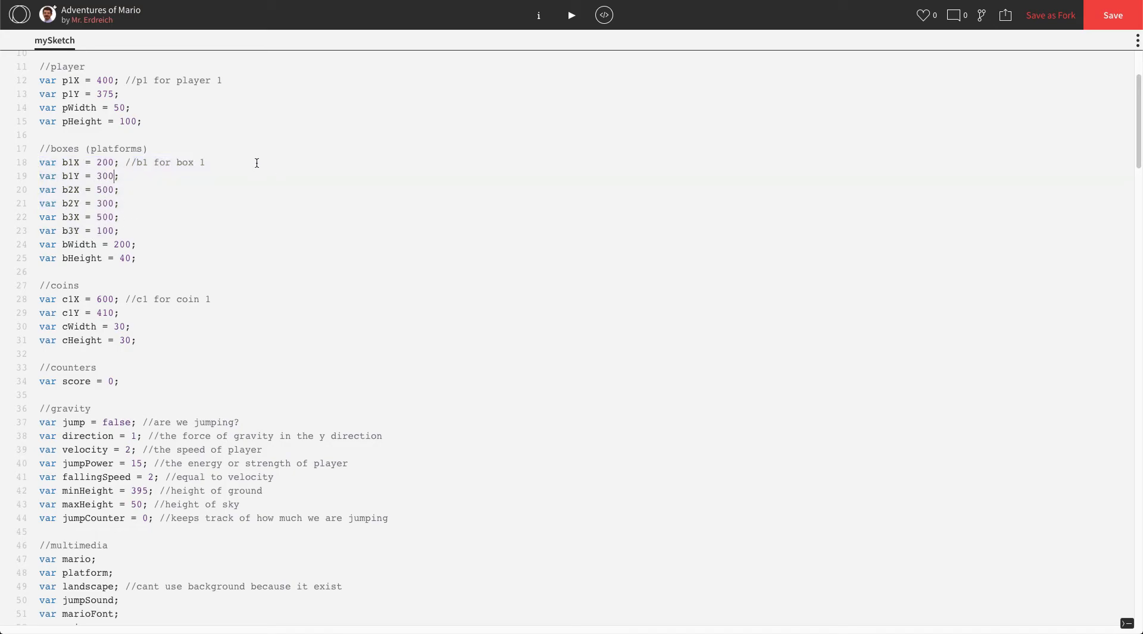
left_click(571, 14)
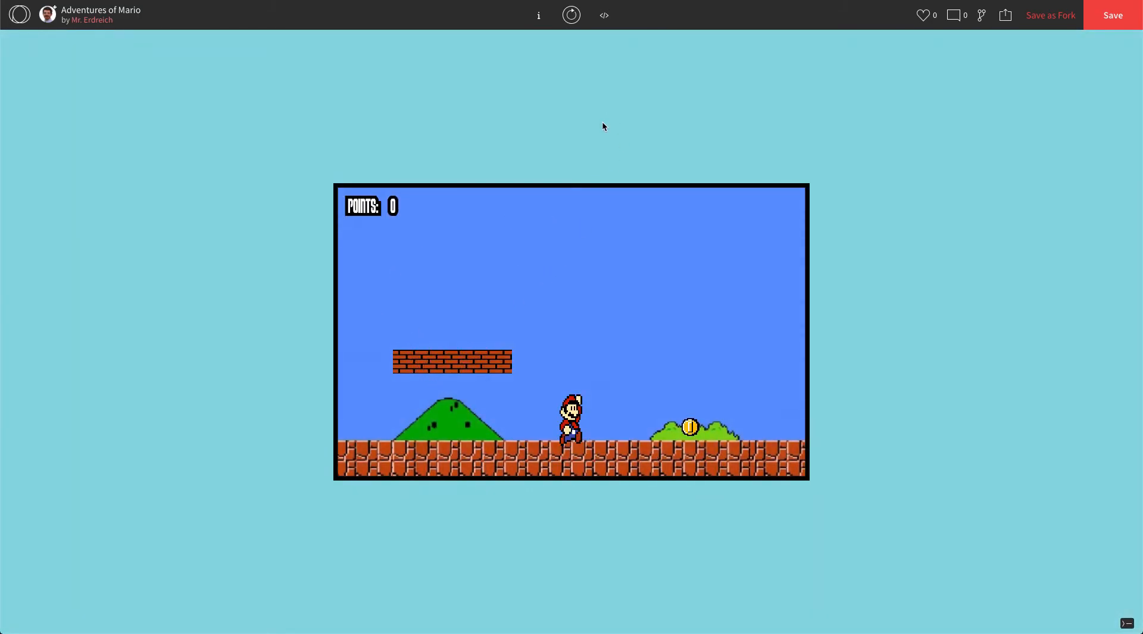
left_click(604, 15)
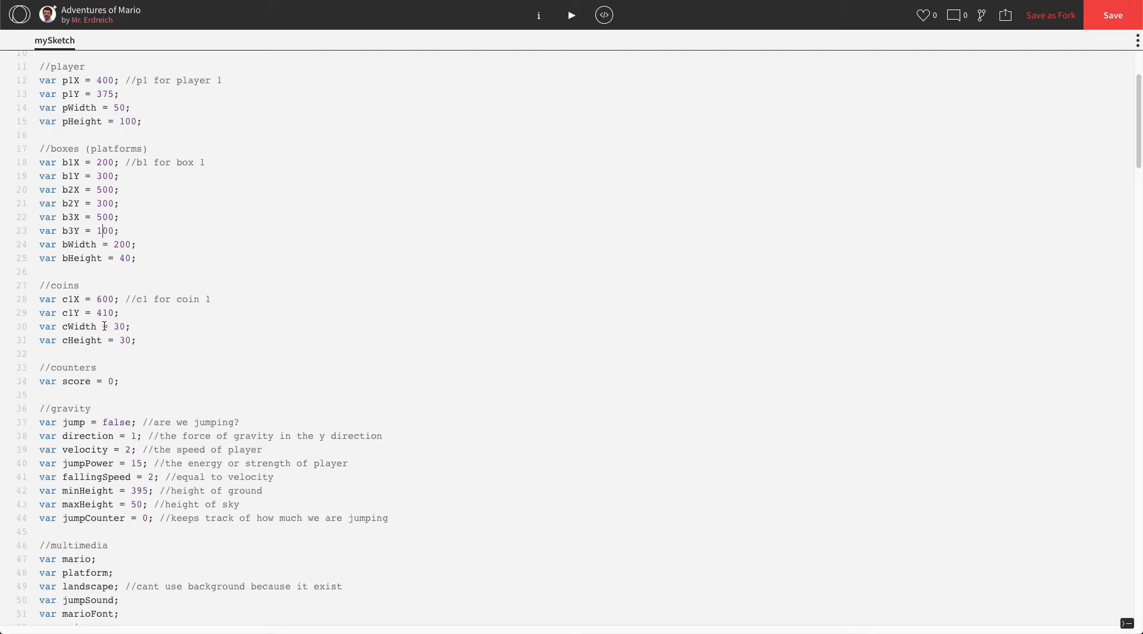
left_click_drag(38, 284, 119, 313)
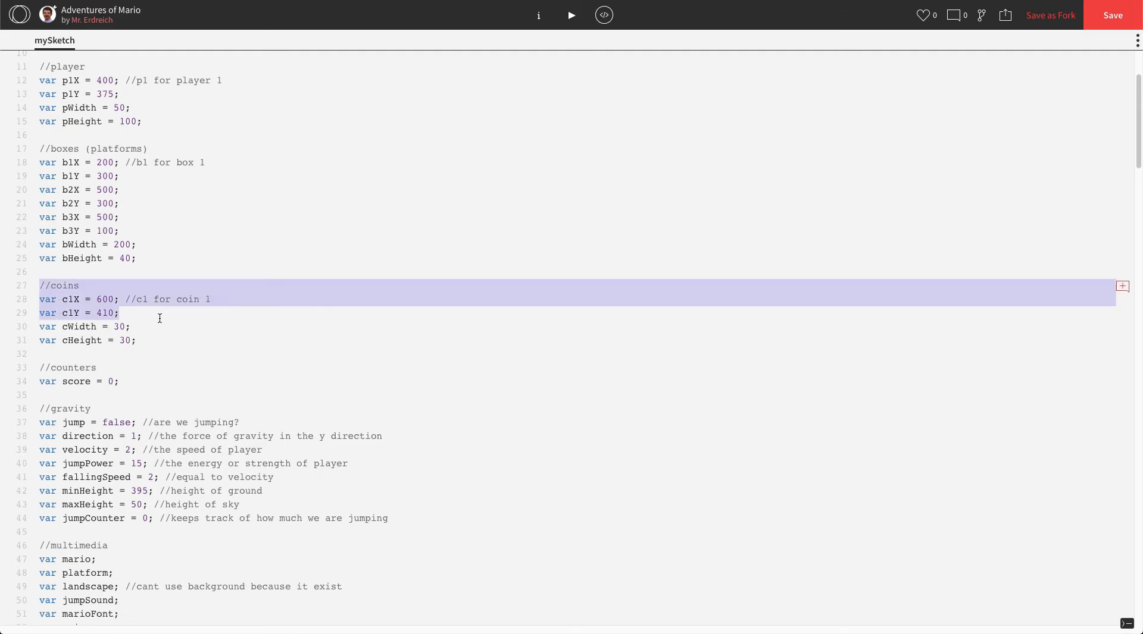
left_click(117, 176)
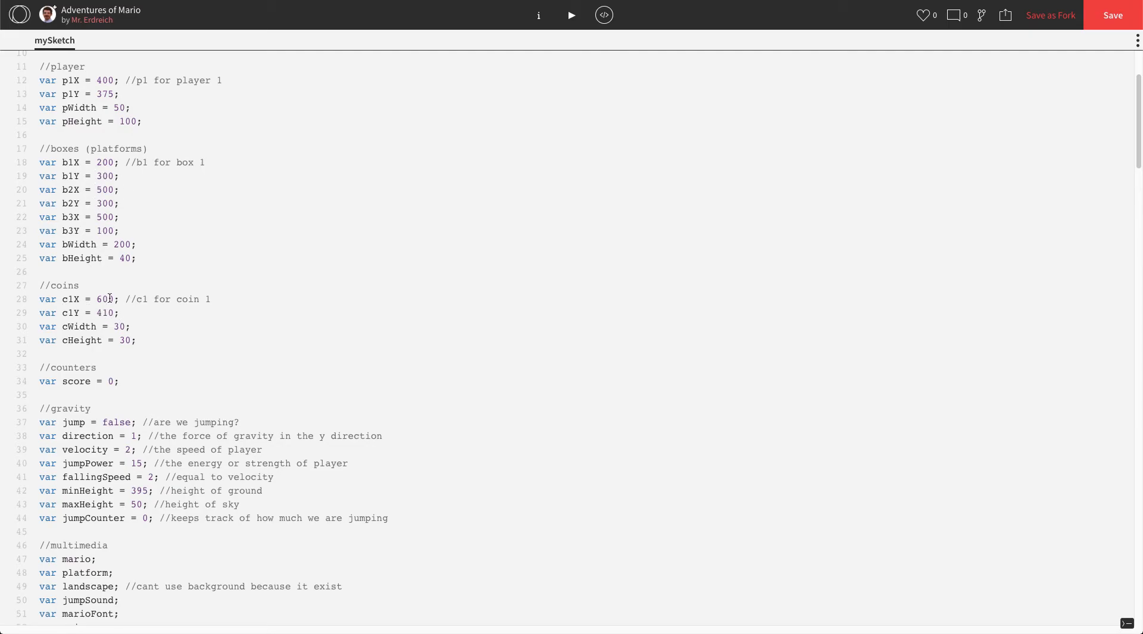
Add image(platform...) lines in game() drawing platforms at b2X,b2Y and b3X,b3Y.
scroll("down", 3)
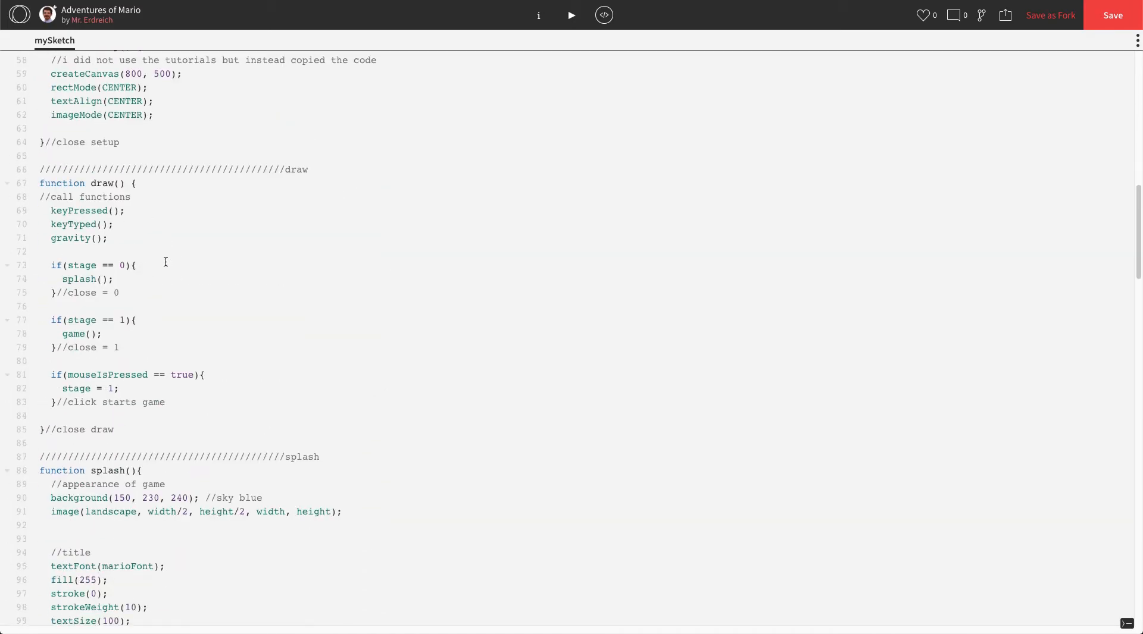
scroll("down", 3)
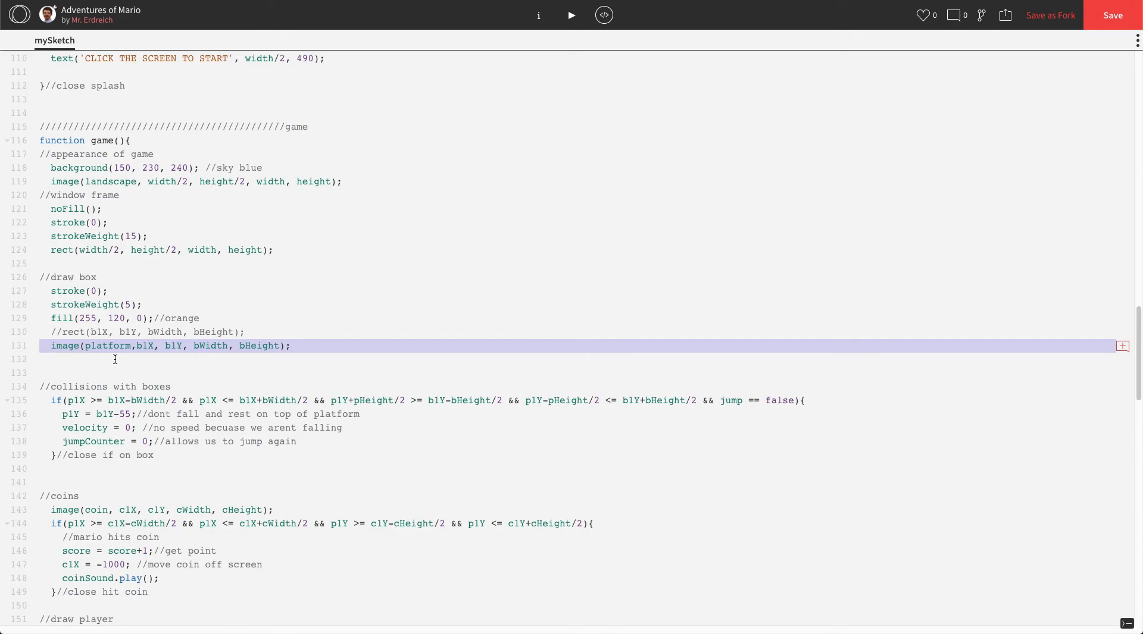
mouse_move(217, 356)
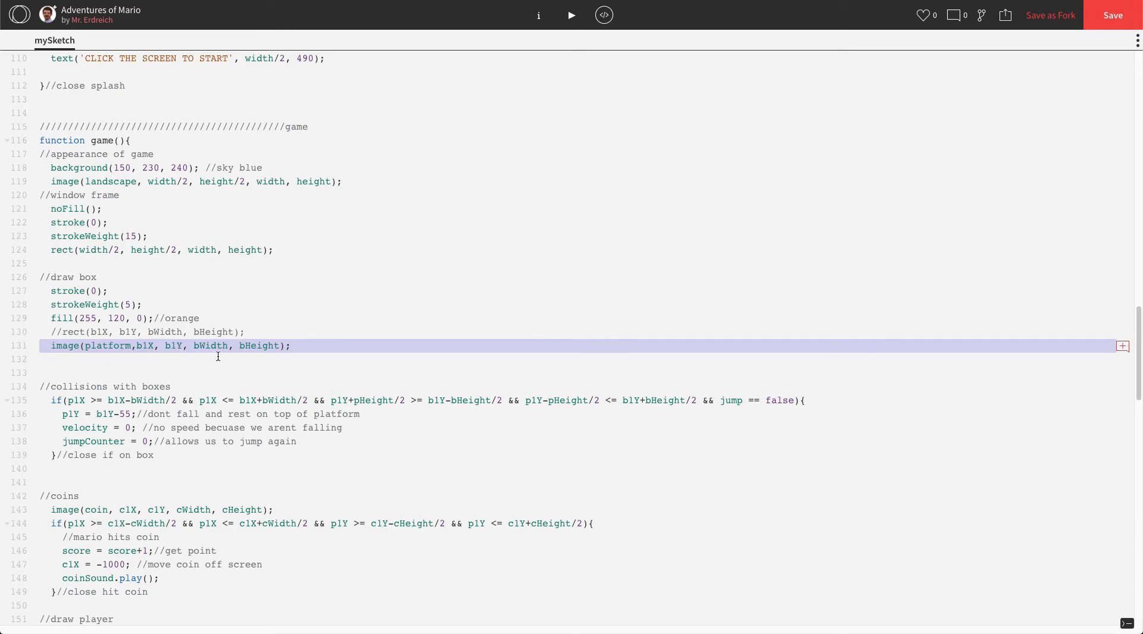
left_click(296, 346)
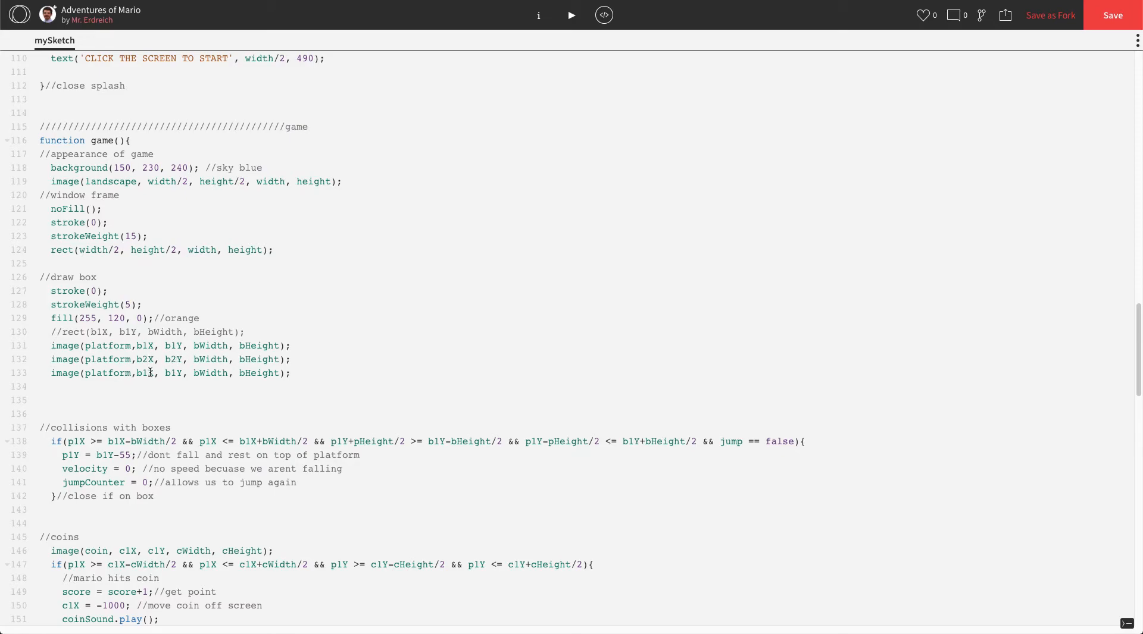
type("3X")
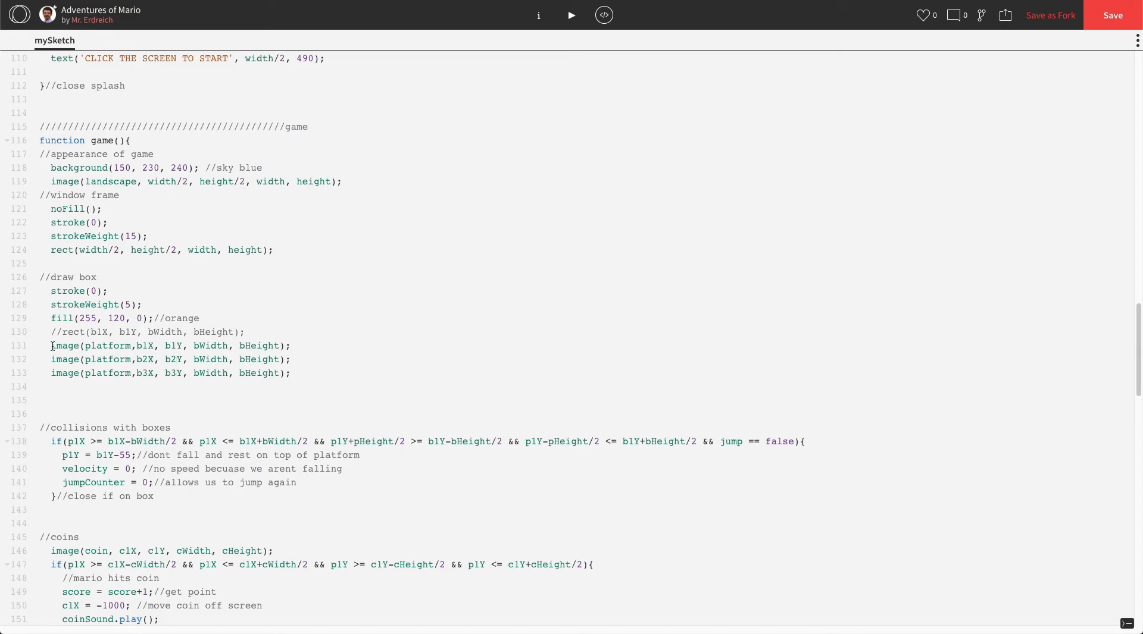
left_click_drag(50, 346, 291, 373)
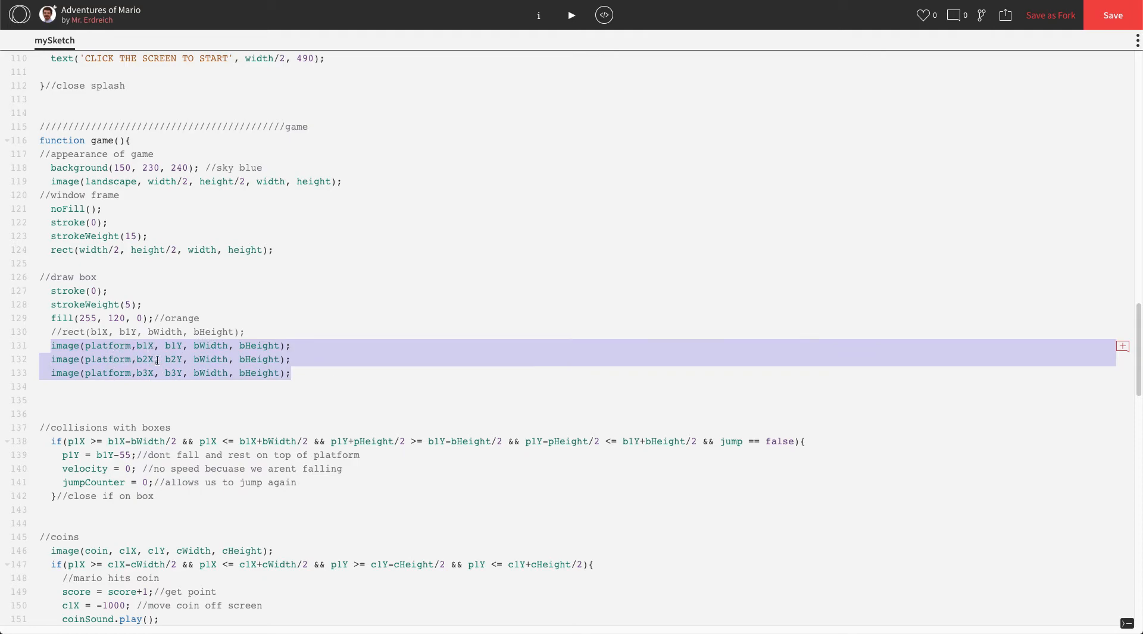
left_click(53, 400)
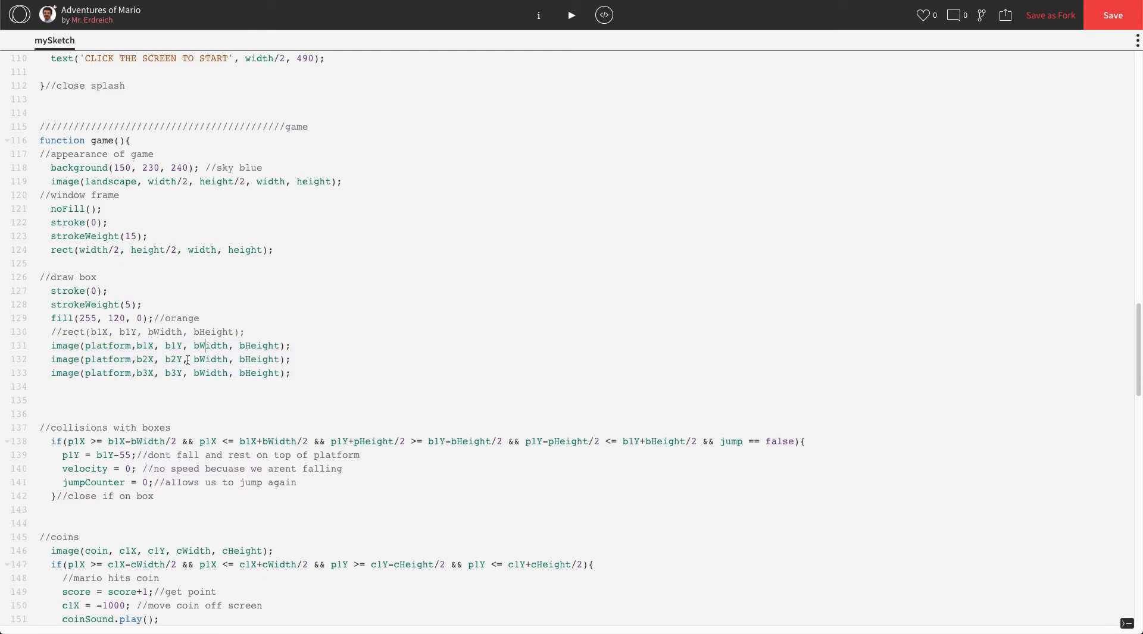
double_click(110, 345)
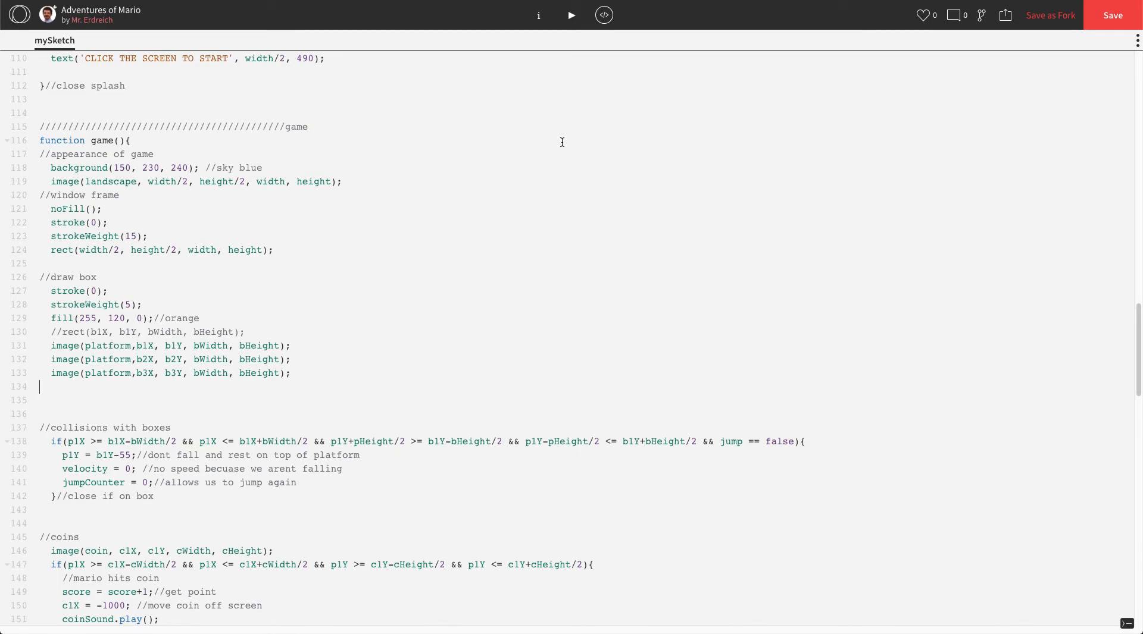
left_click(572, 15)
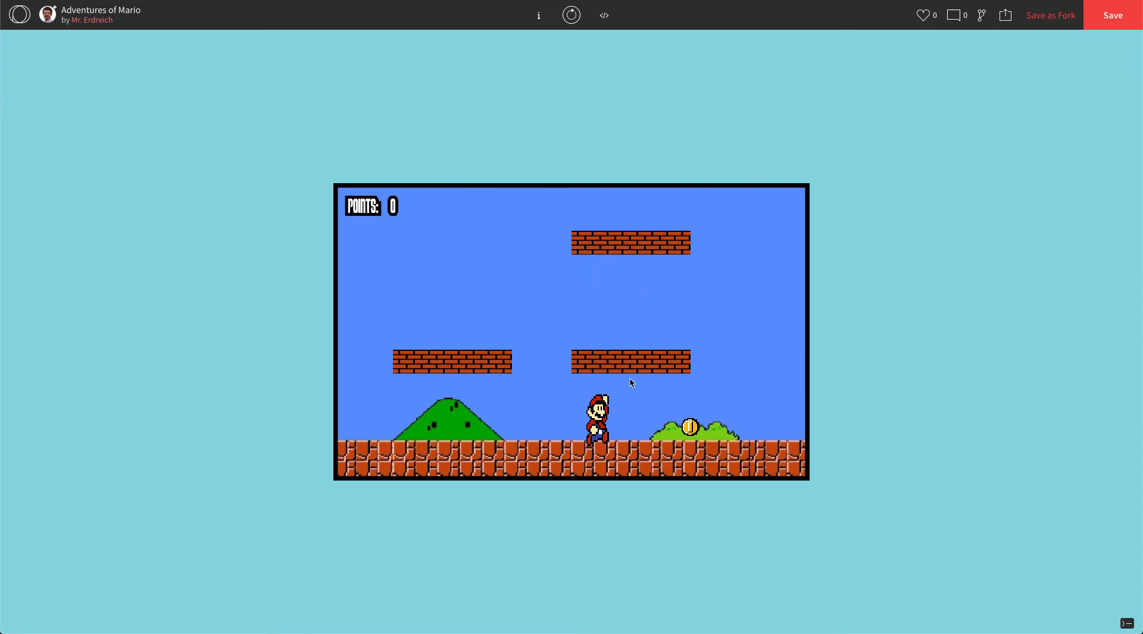
mouse_move(722, 373)
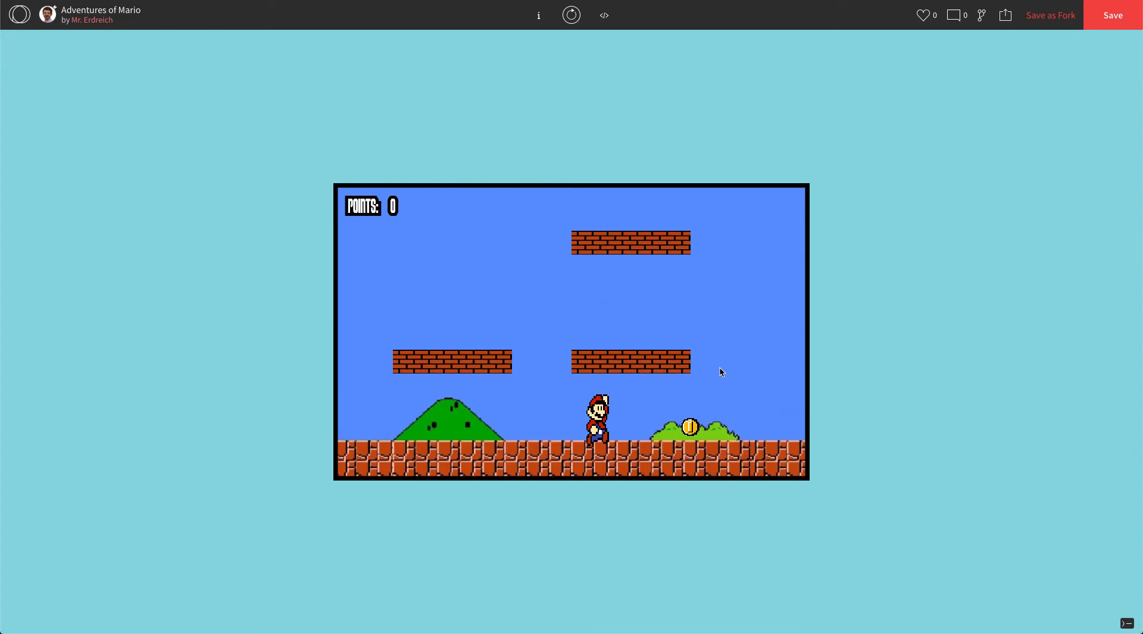
mouse_move(603, 16)
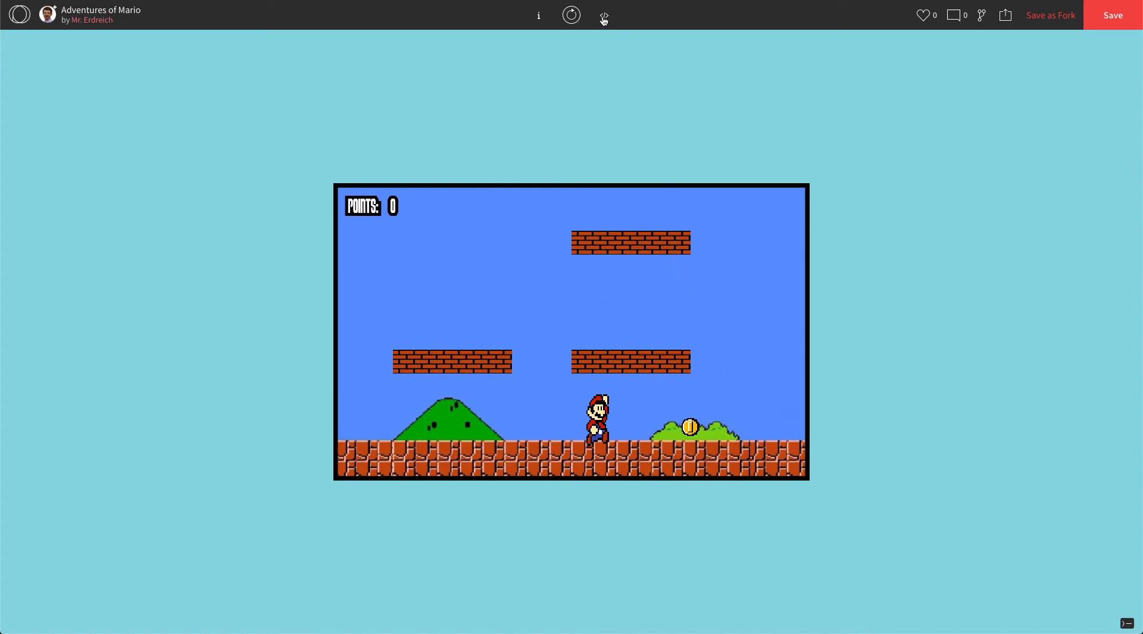
Return to the sketch code after checking the three platforms render.
left_click(603, 14)
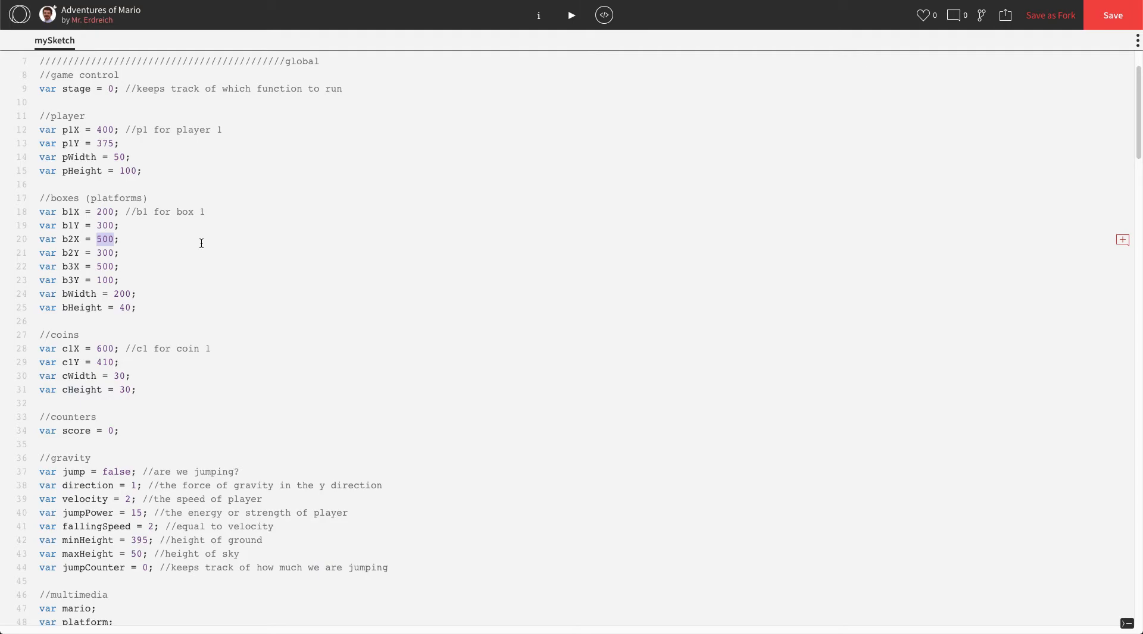
Change b2X to 600 and b3Y to 150, then run the game to see the moved platforms.
type("600")
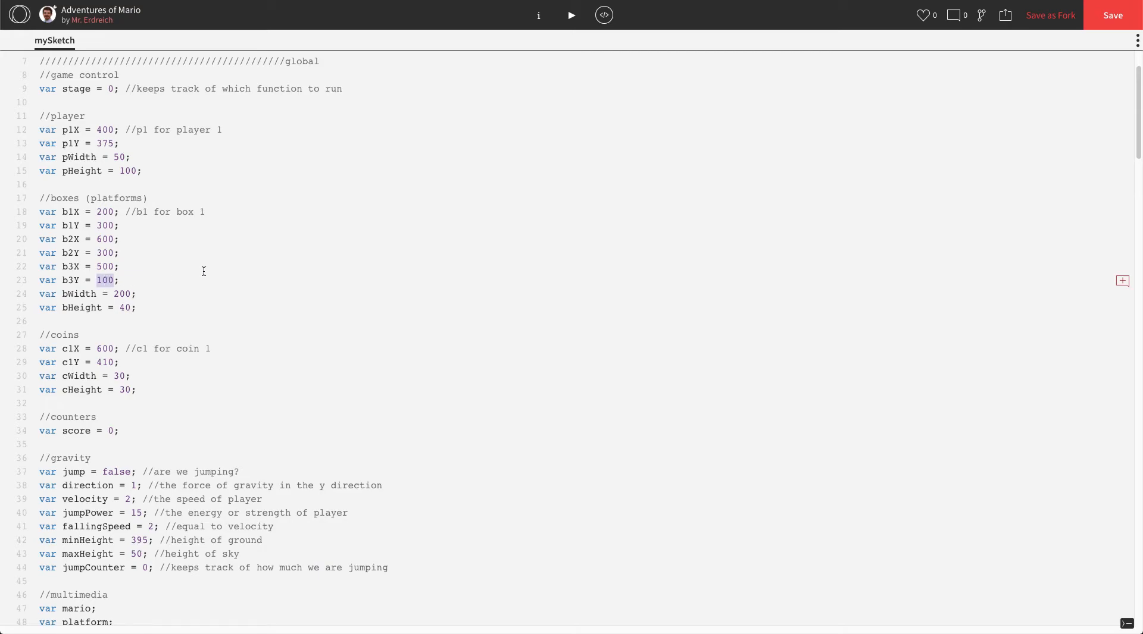
type("150")
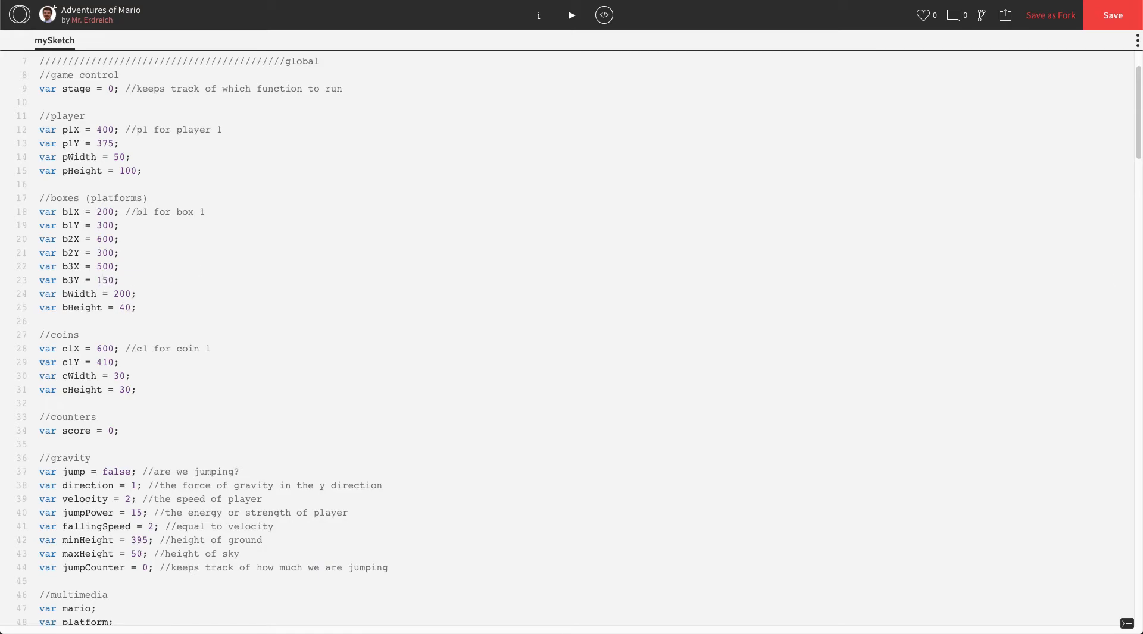
left_click(571, 14)
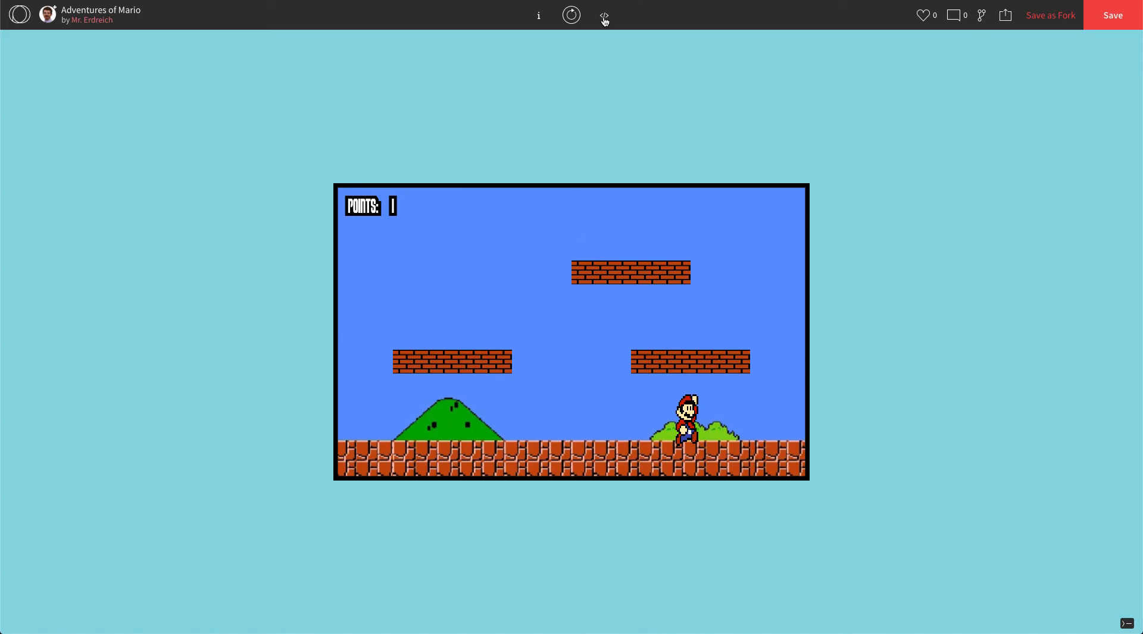
Label the collision if-block //box 1 and paste two copies of it below.
left_click(603, 14)
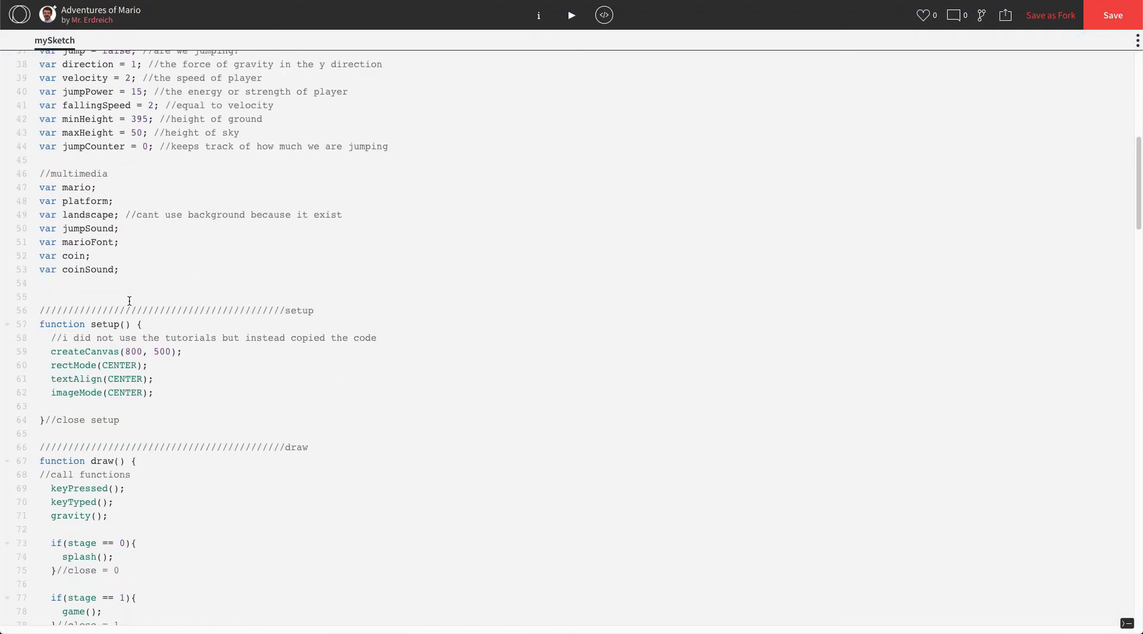
scroll("down", 3)
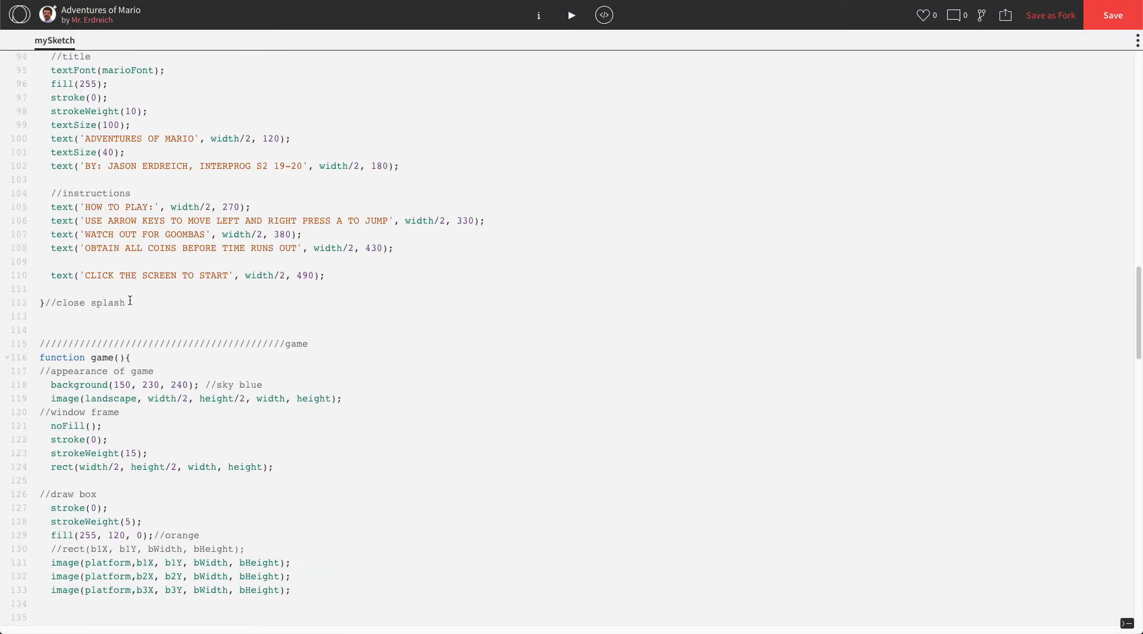
scroll("down", 3)
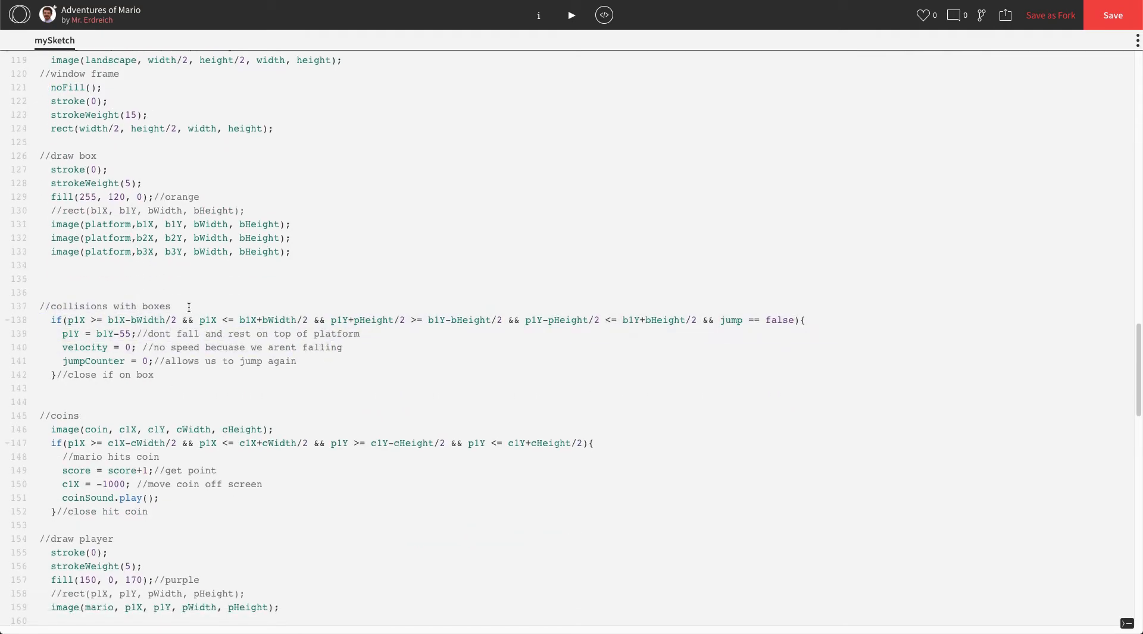
type("//box 1")
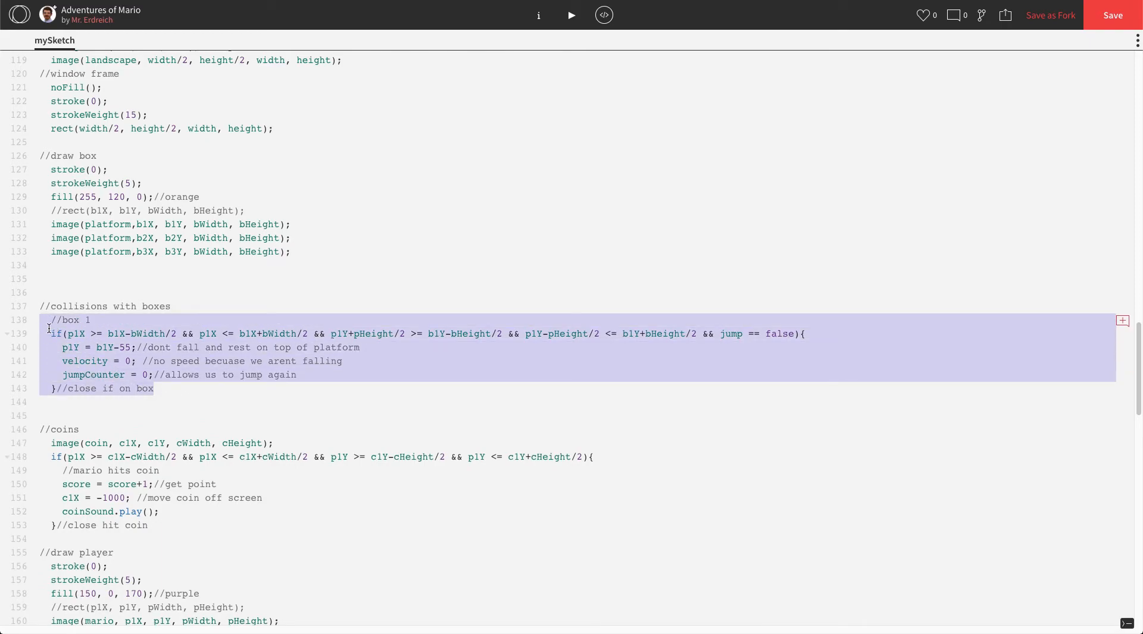
mouse_move(34, 361)
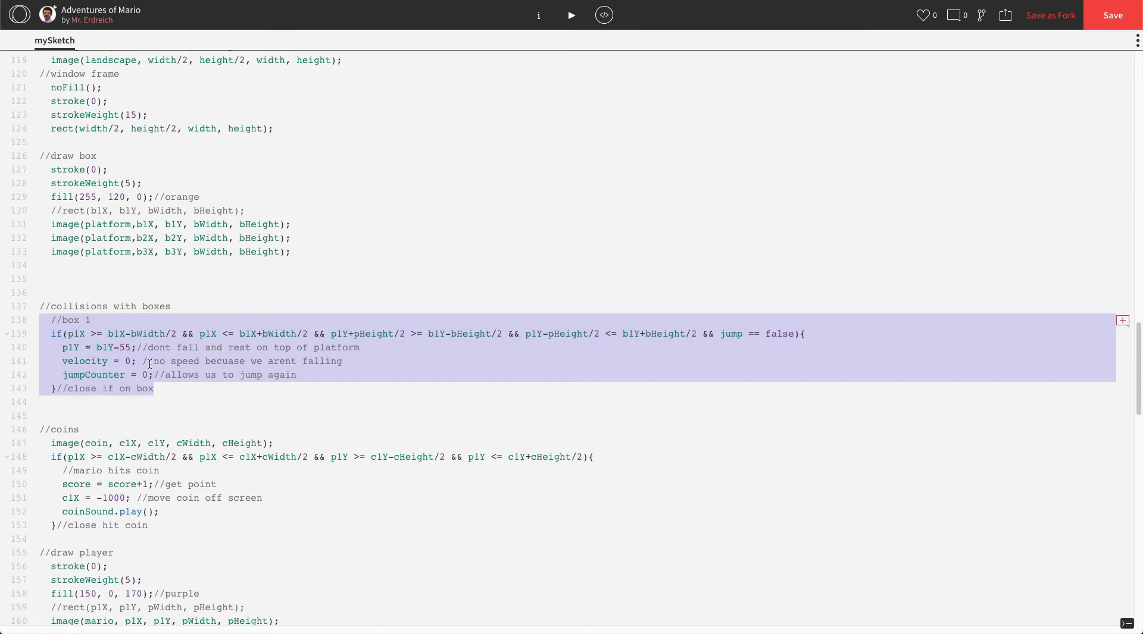
mouse_move(175, 365)
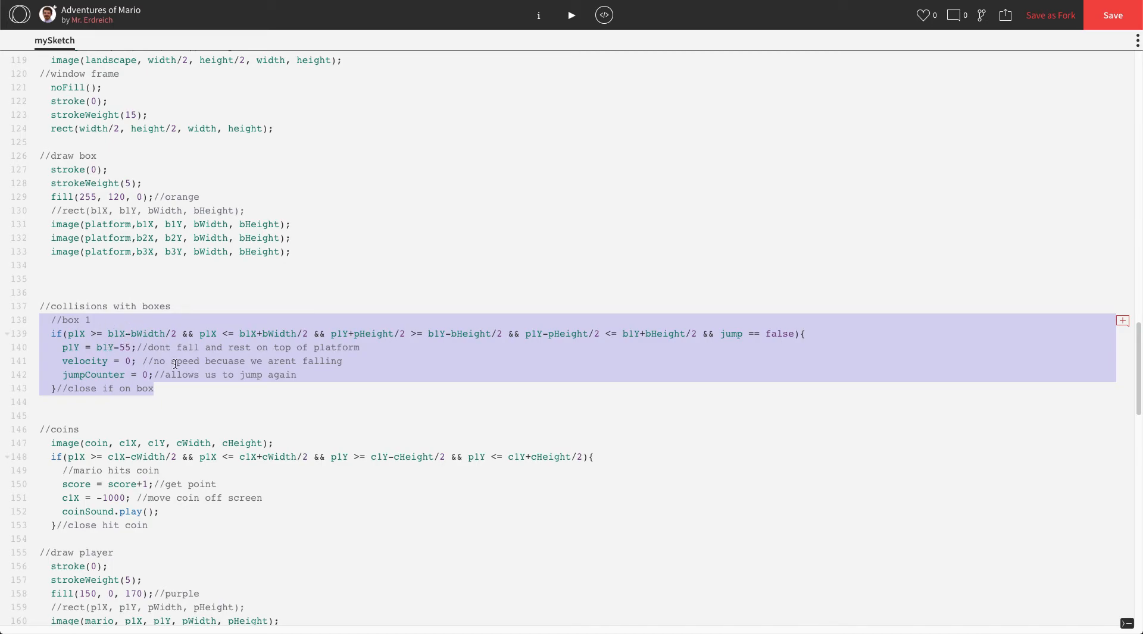
left_click(52, 403)
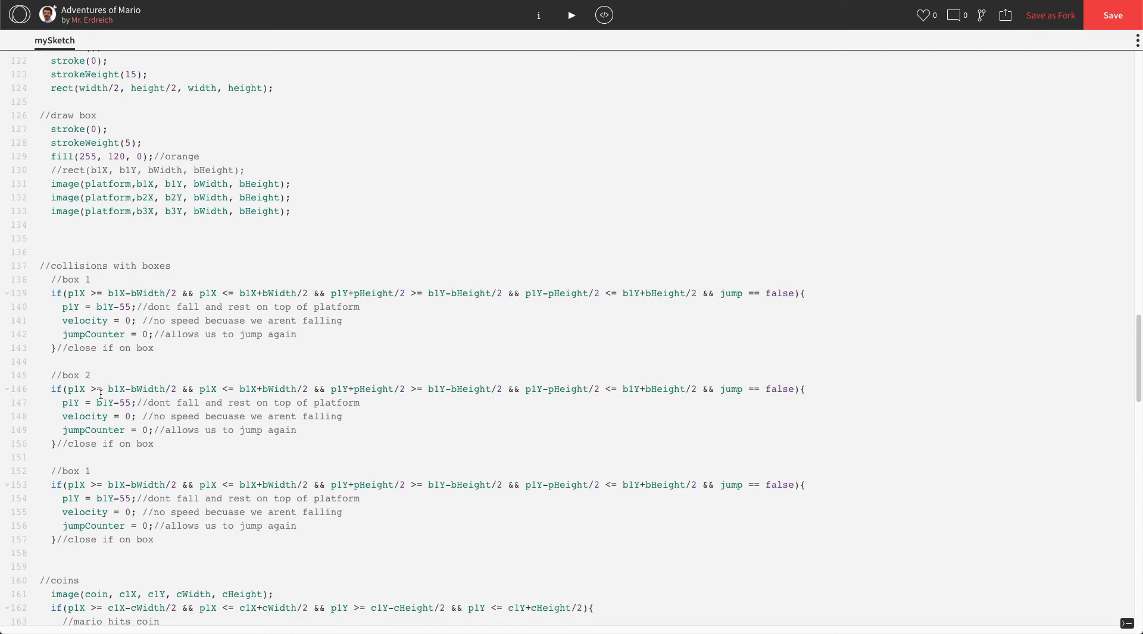
Switch the first copied block's references from b1X/b1Y to b2X/b2Y.
double_click(67, 389)
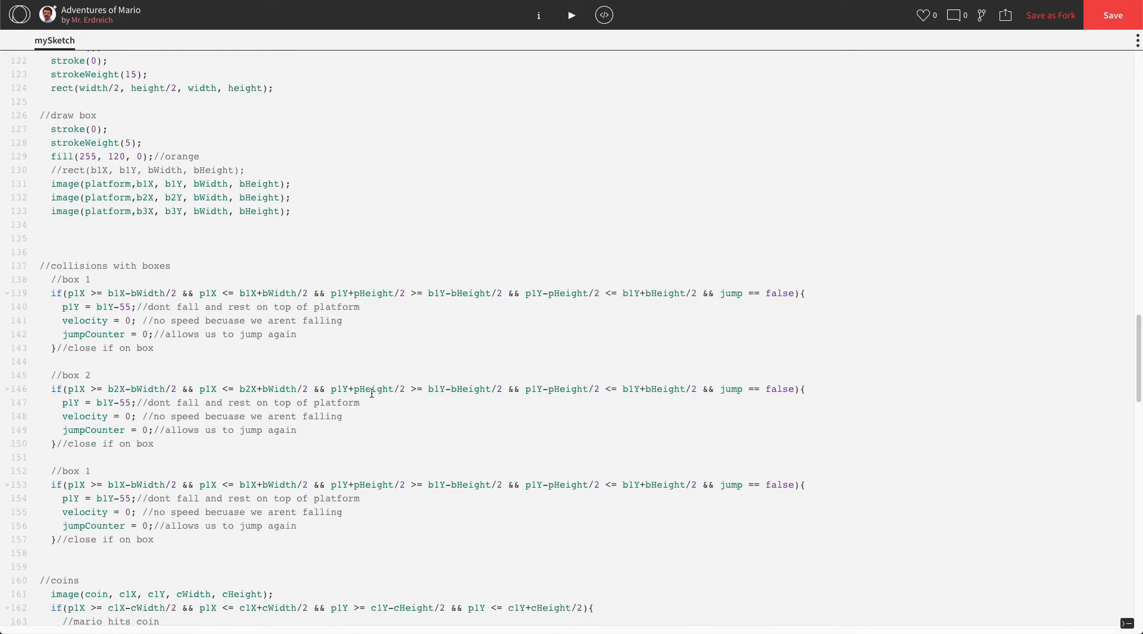
mouse_move(443, 392)
type("2")
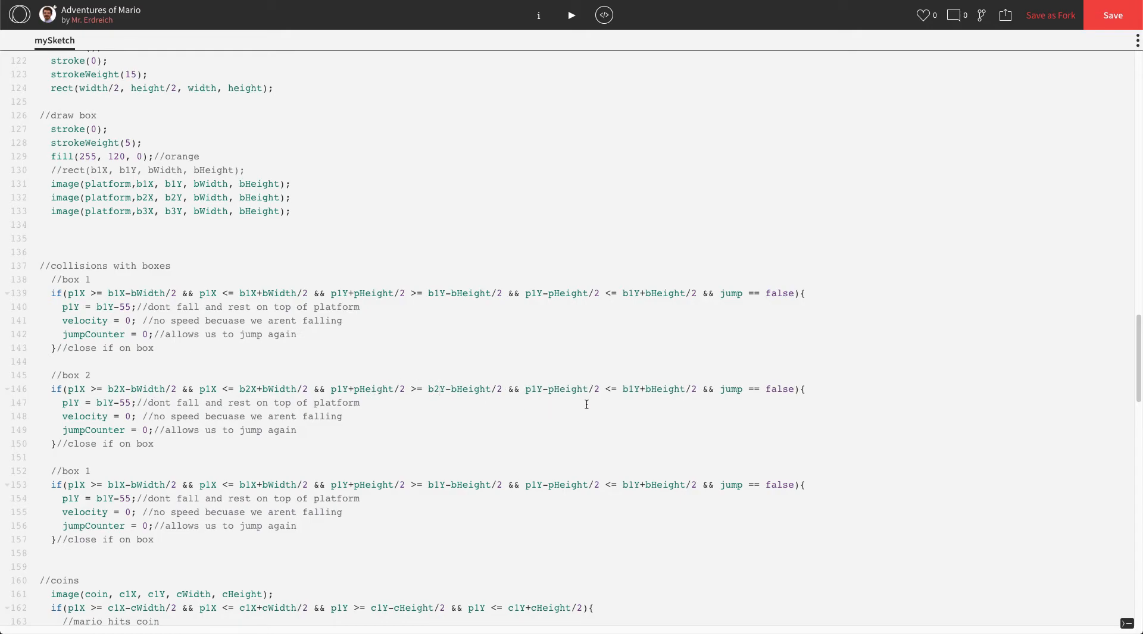
left_click(627, 389)
type("2")
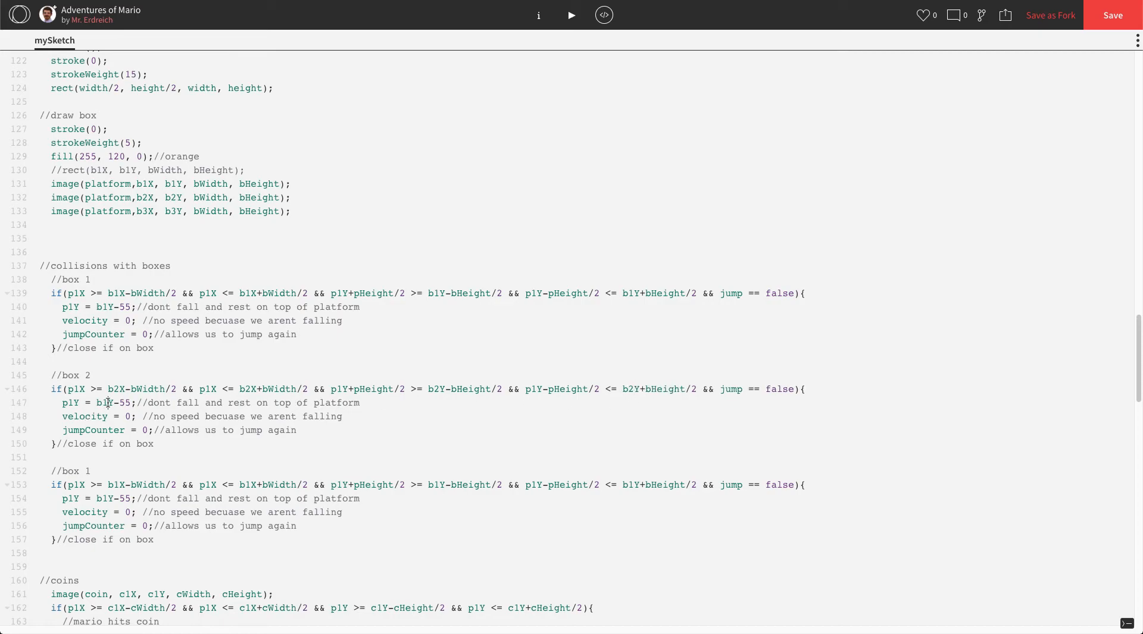
double_click(105, 402)
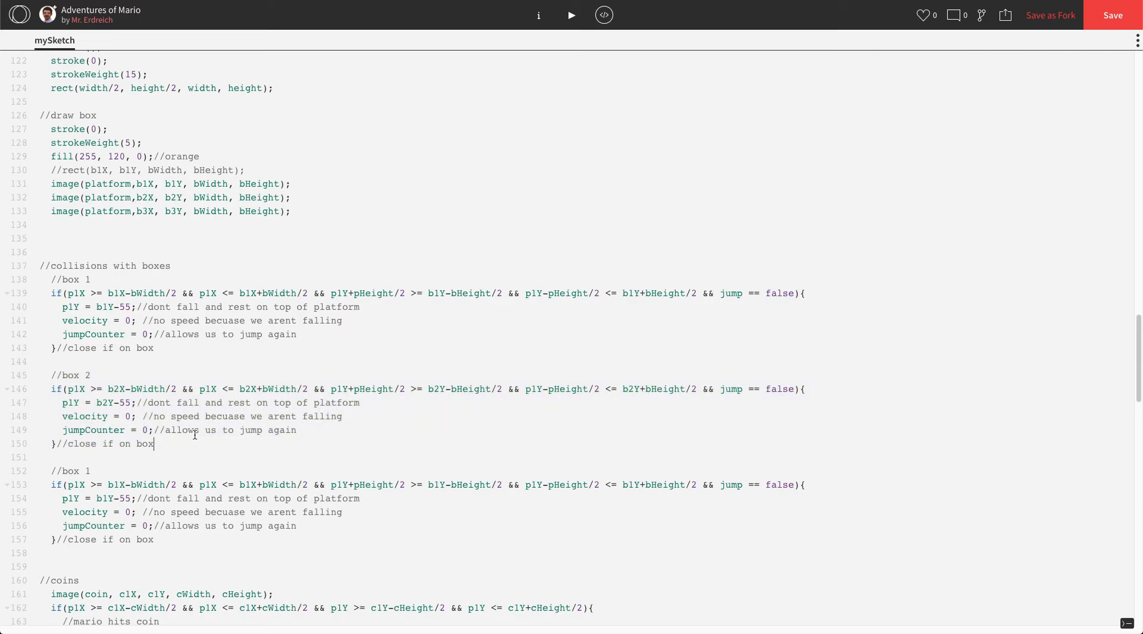
Rename the last copy //box 3 with b3X/b3Y and run the game to test all platforms.
left_click(571, 14)
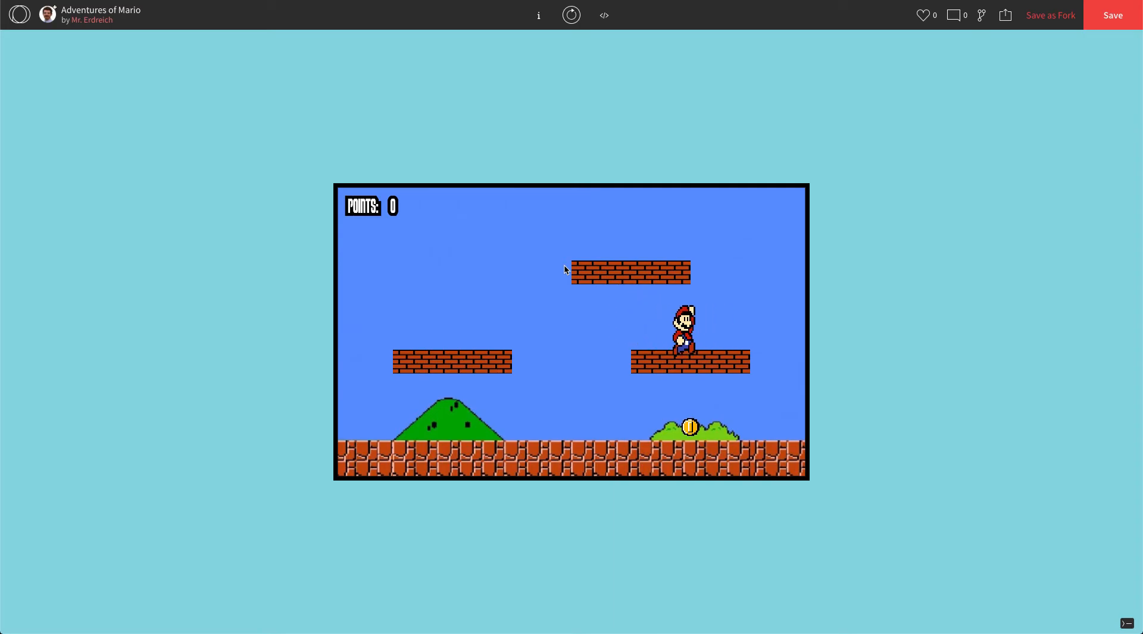
mouse_move(604, 16)
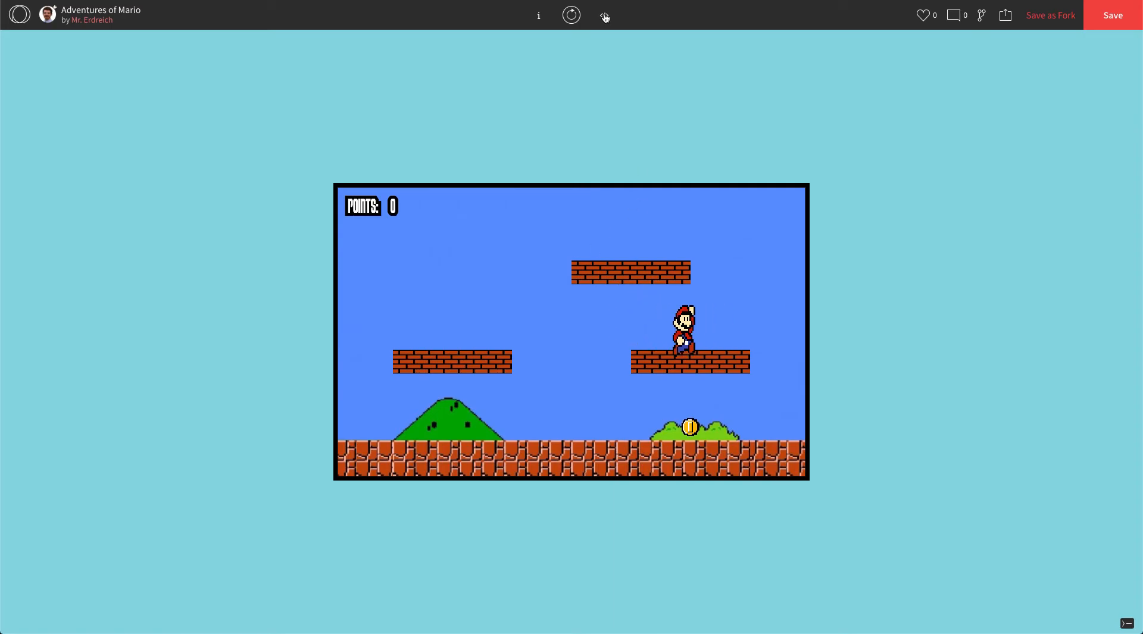
left_click(604, 16)
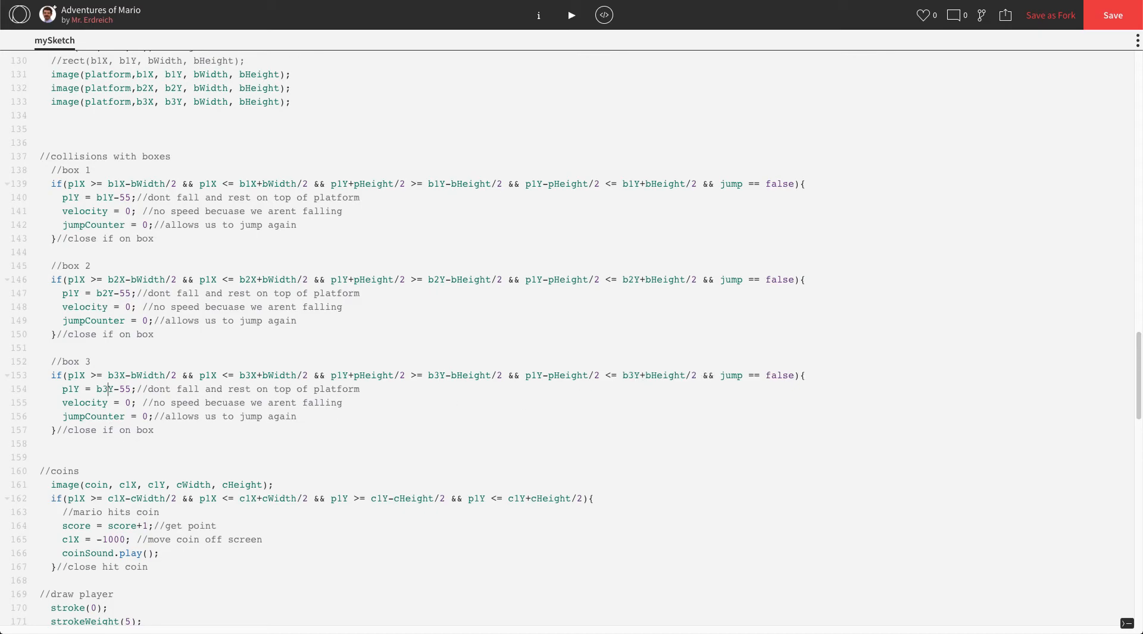
left_click_drag(51, 362, 153, 430)
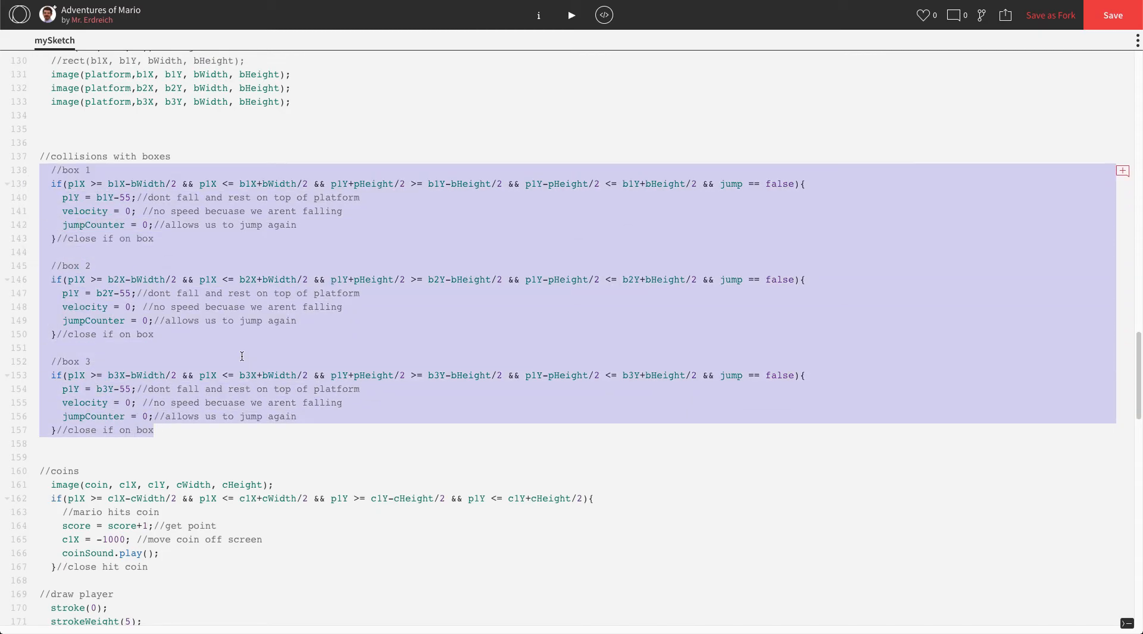
left_click(572, 15)
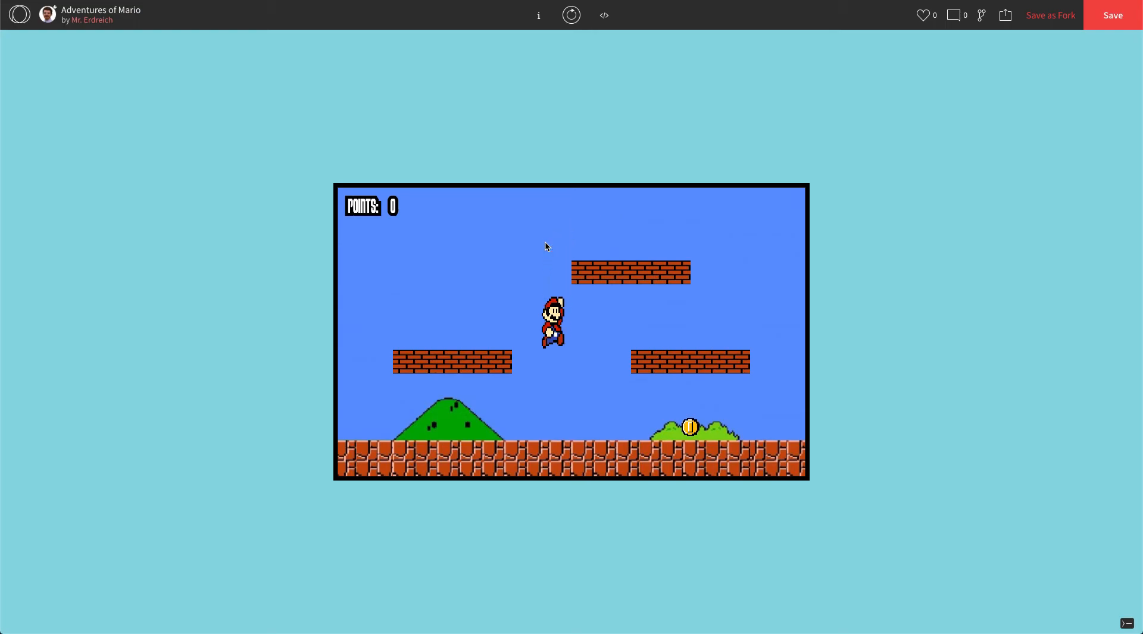
left_click(603, 15)
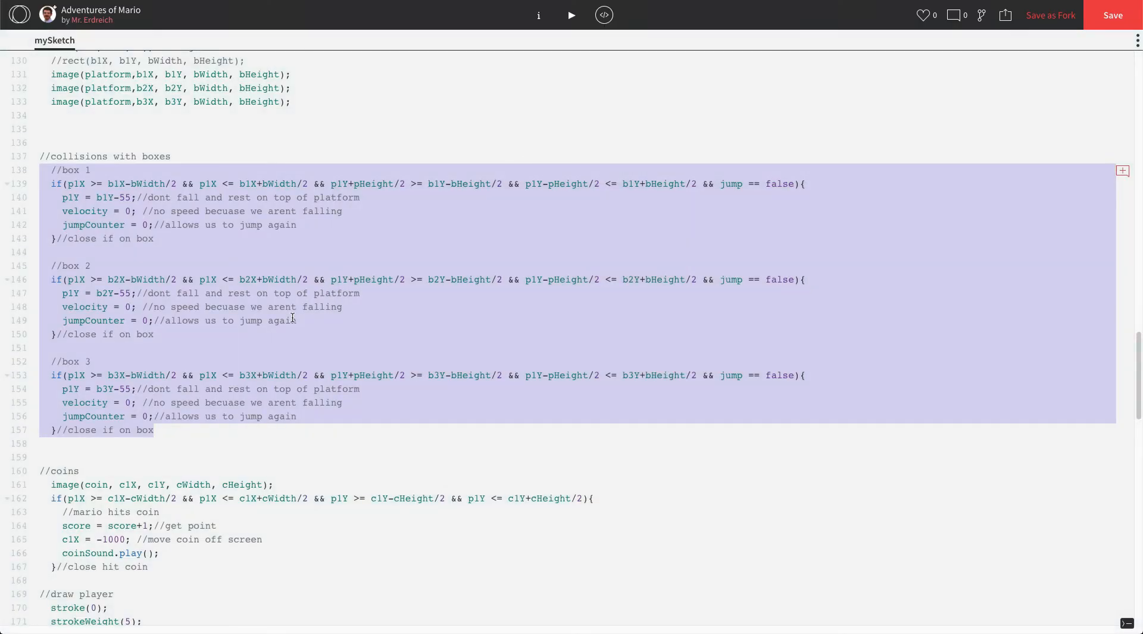
Declare the second coin as var c2X = 600; and var c2Y = 250;.
left_click(174, 348)
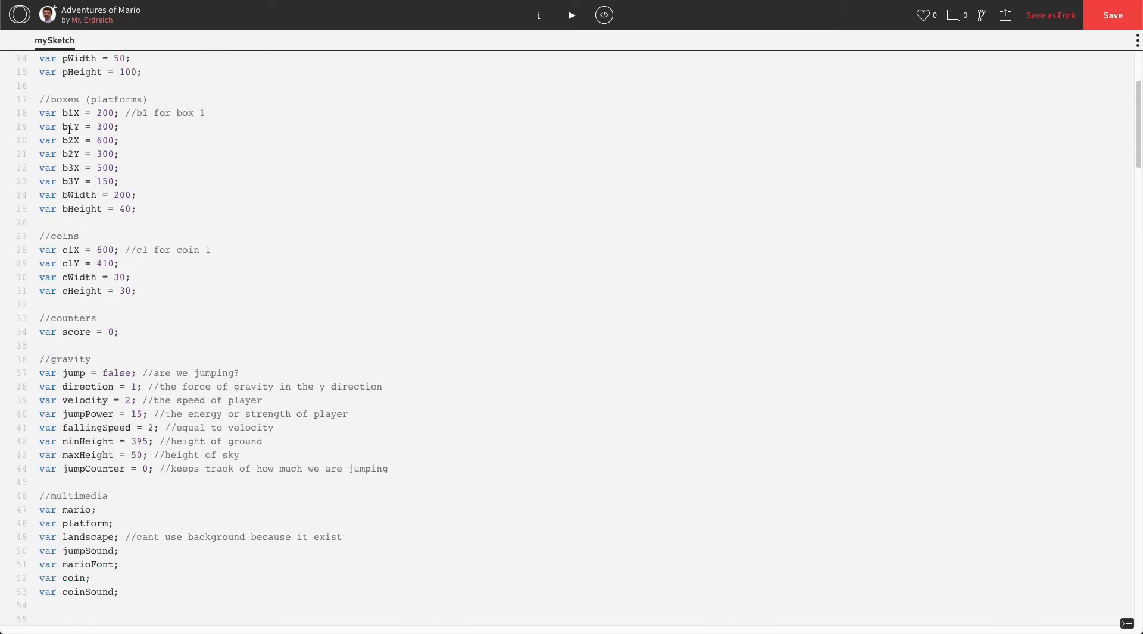
left_click_drag(96, 113, 117, 181)
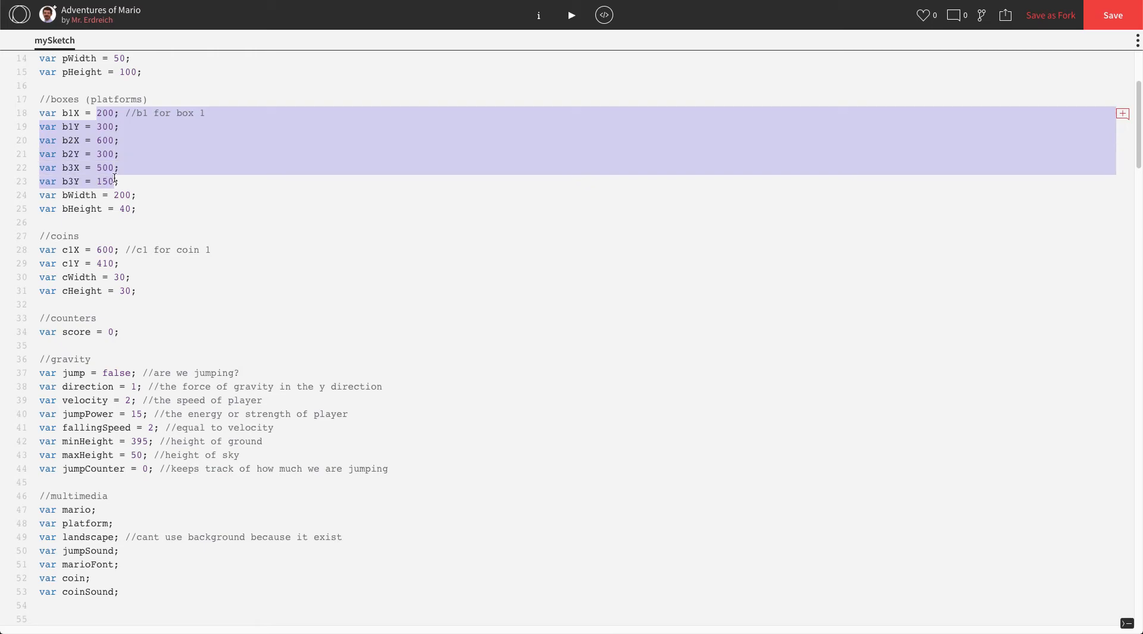
double_click(69, 250)
type("var")
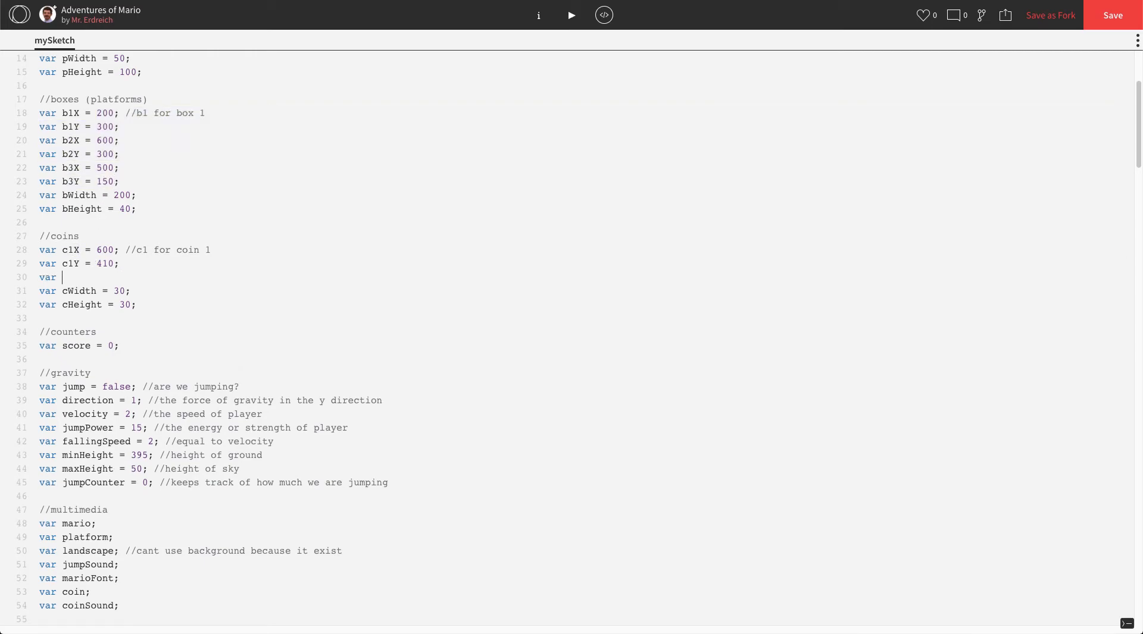
type("c2X =")
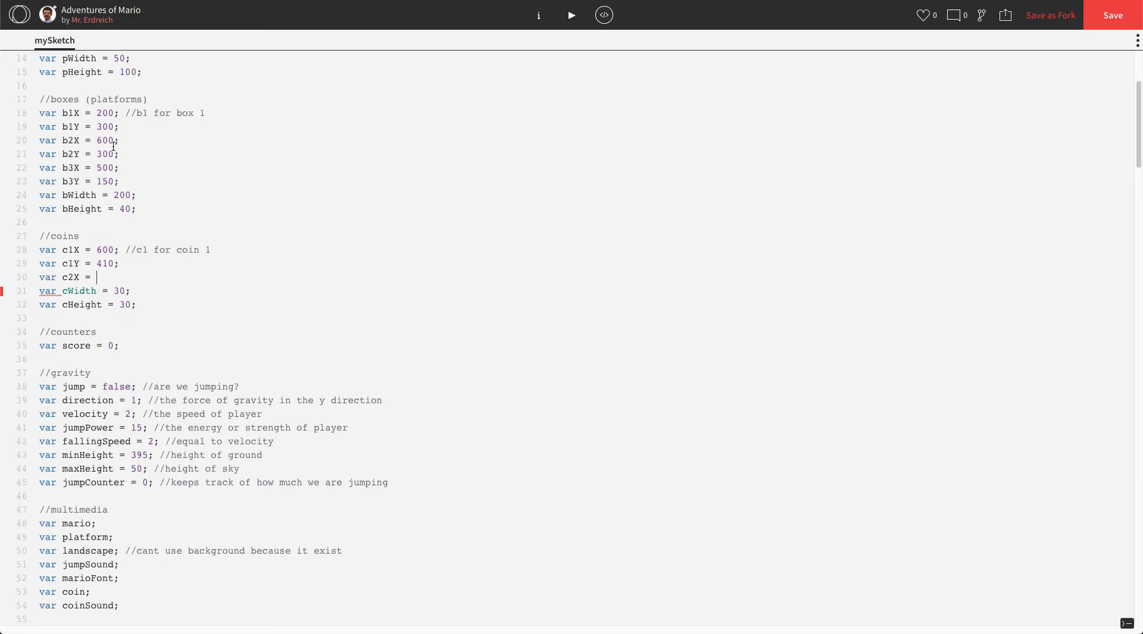
type("600;")
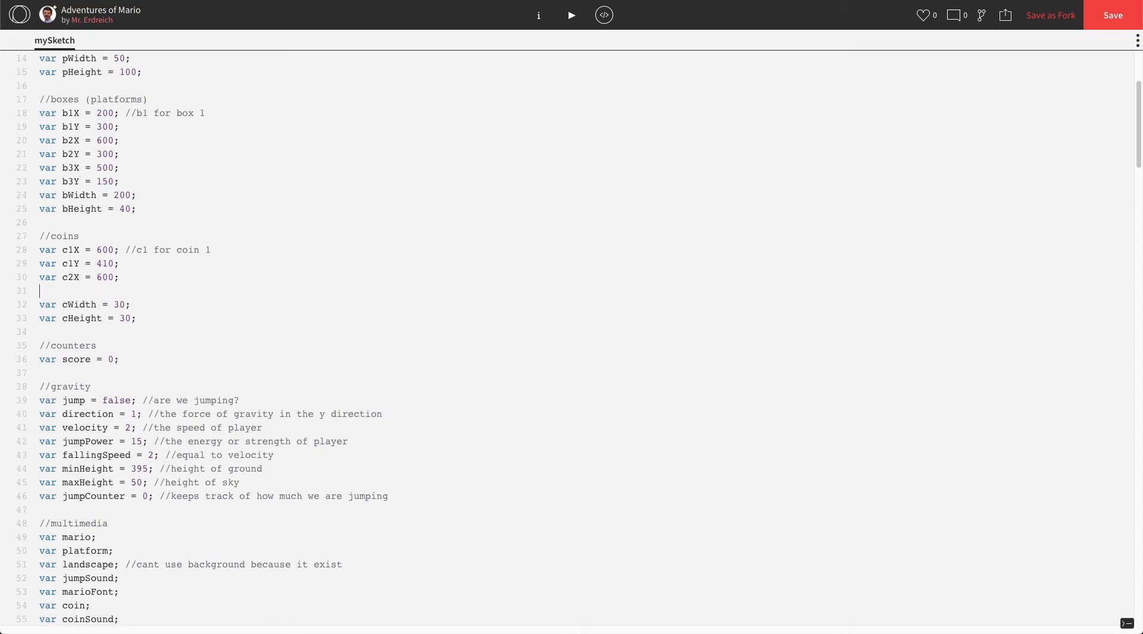
type("var c")
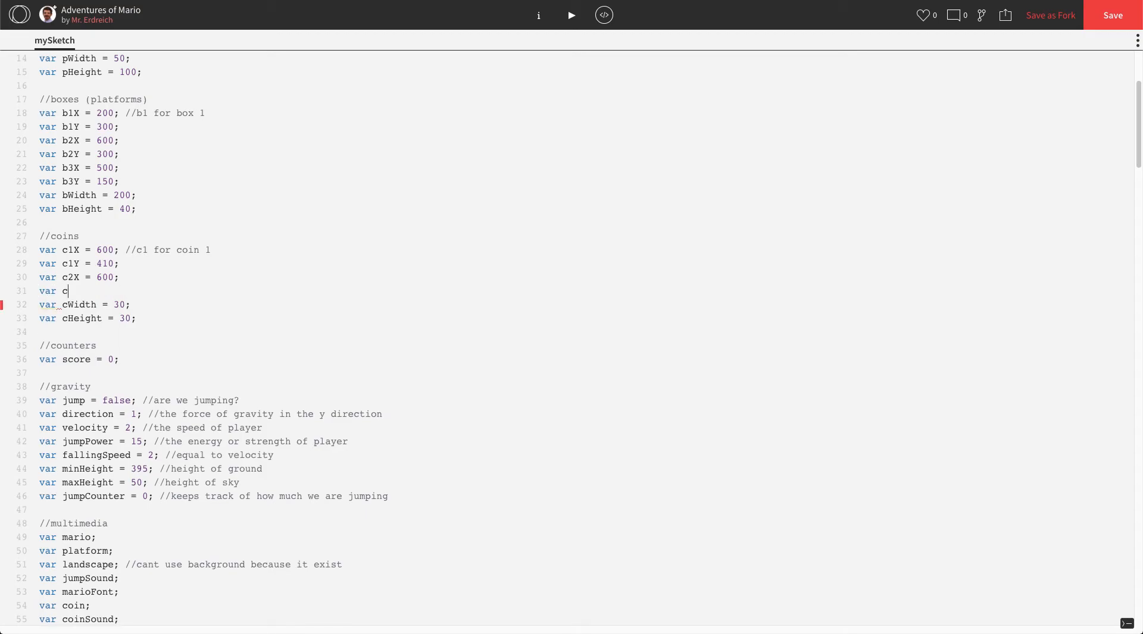
type("2Y =")
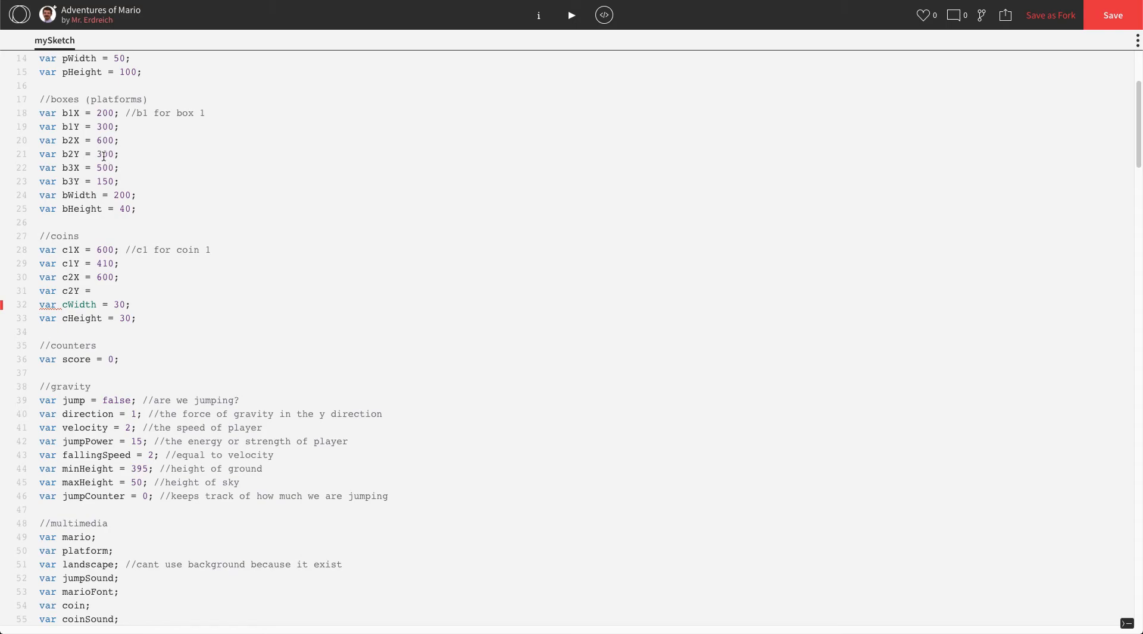
left_click(88, 290)
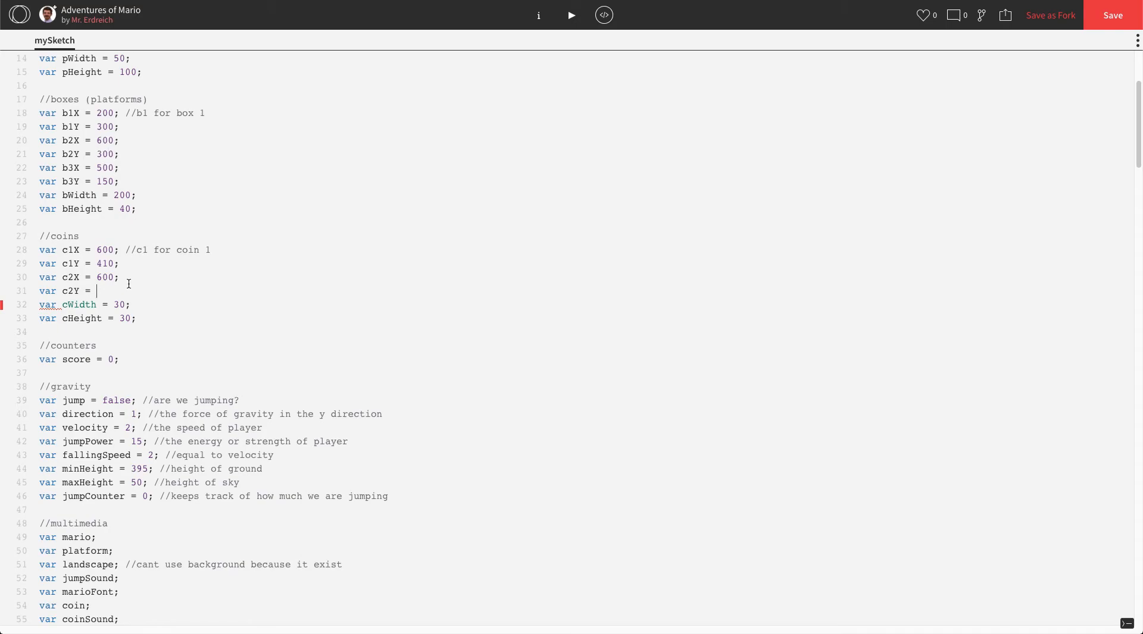
type("250;")
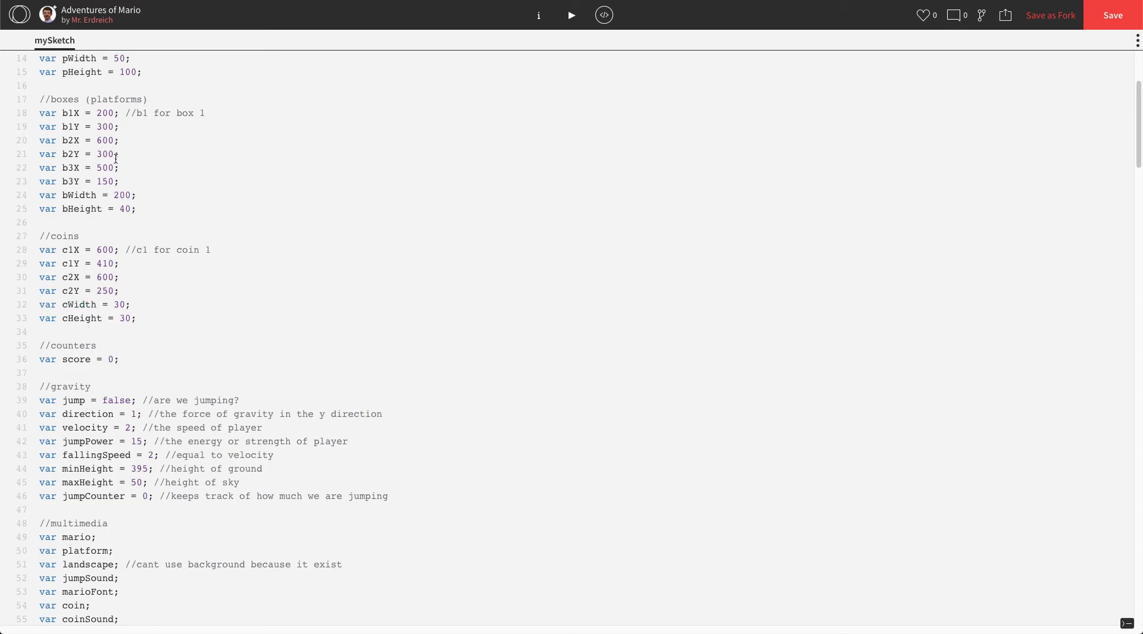
Declare the third coin as var c3X = 500; and var c3Y = 100;.
left_click(119, 290)
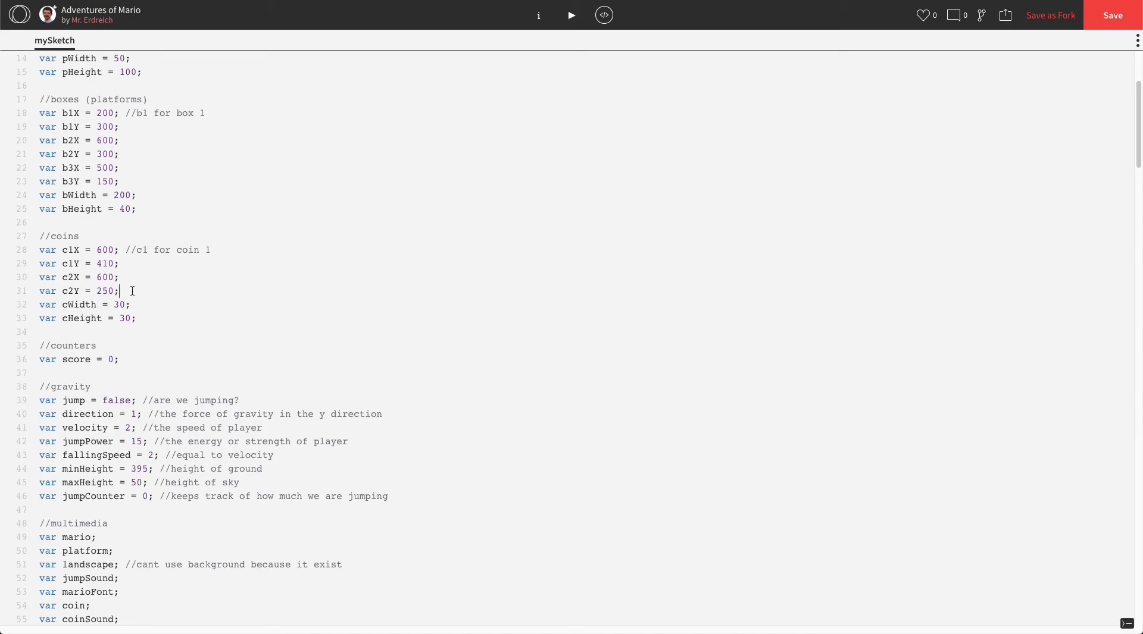
key("Enter")
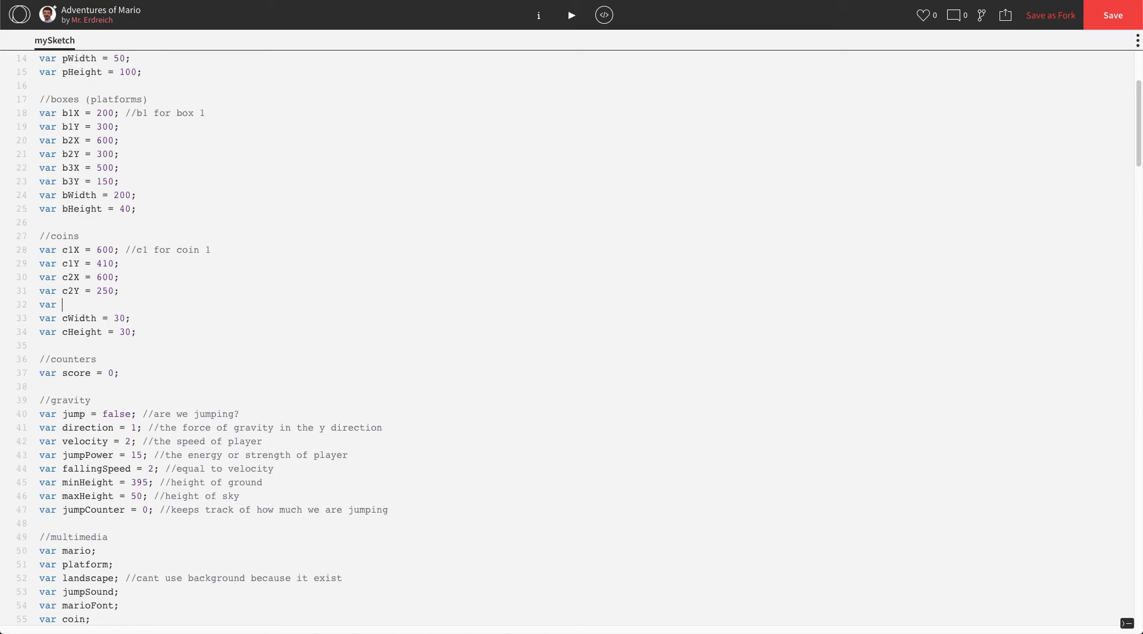
type("c3X =")
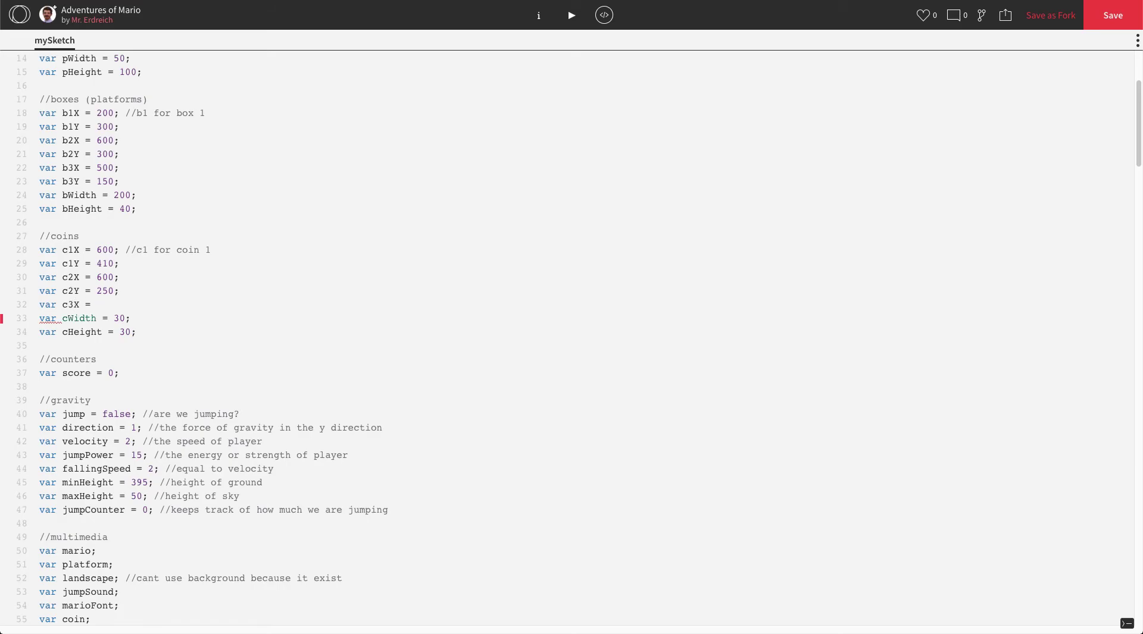
type("500;")
type("var c")
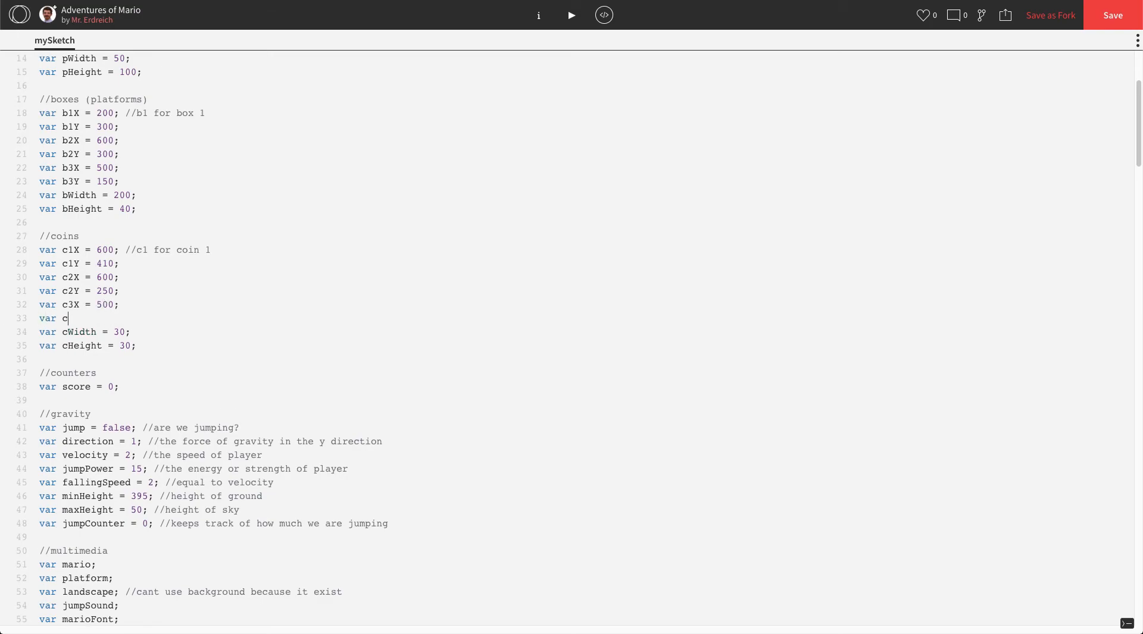
type("3Y")
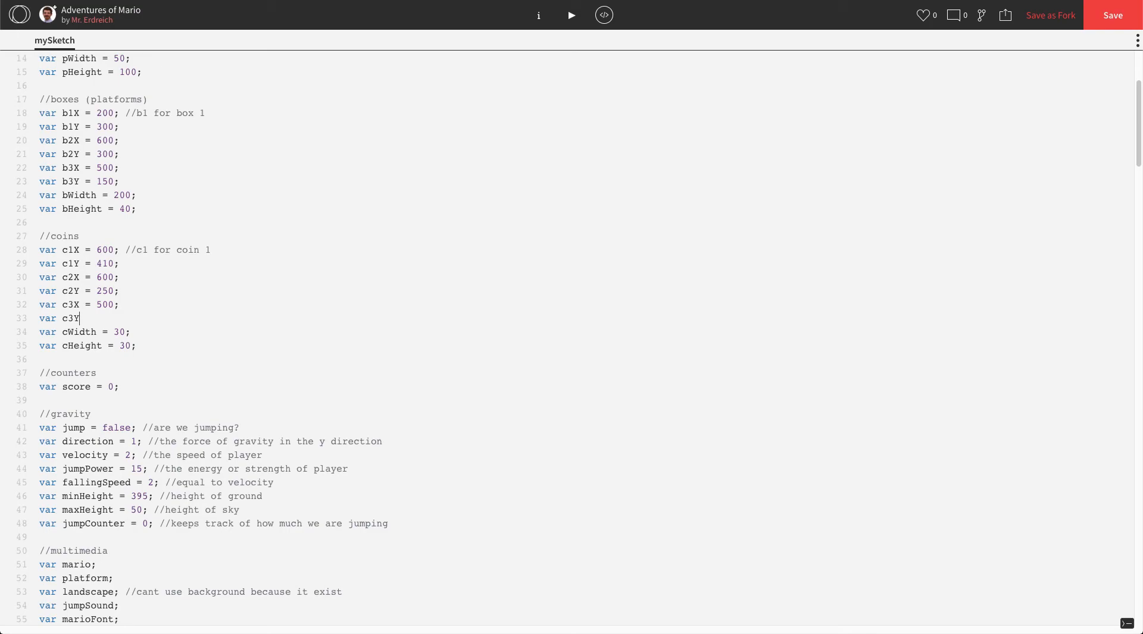
type("= 100;")
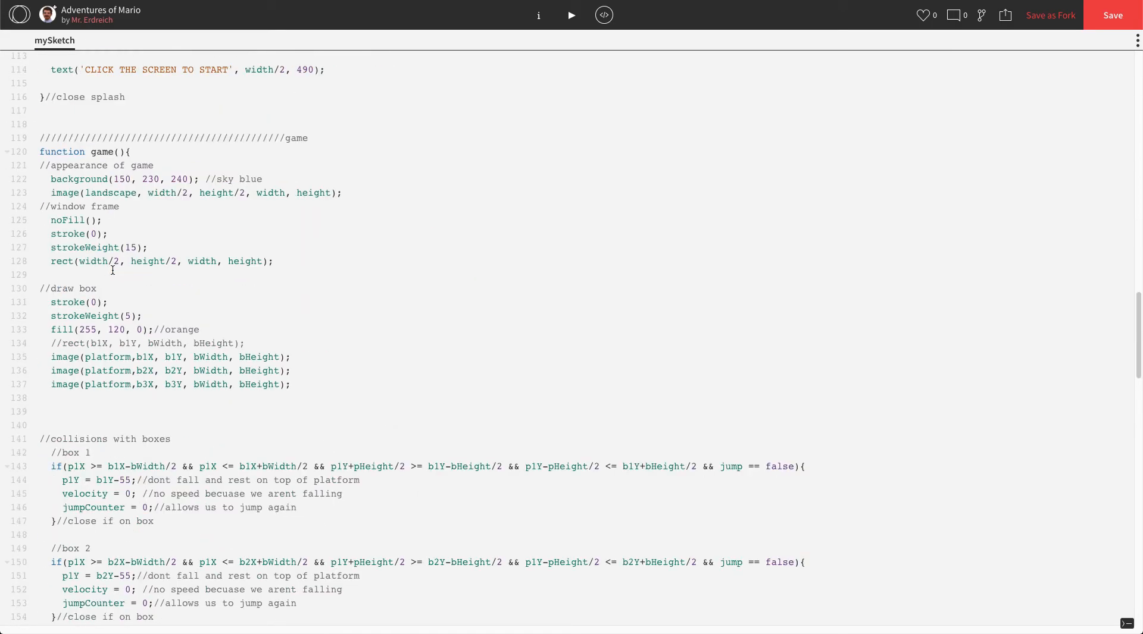
Label the coin draw-and-collect block //coin 1 and copy it for duplication.
scroll("down", 3)
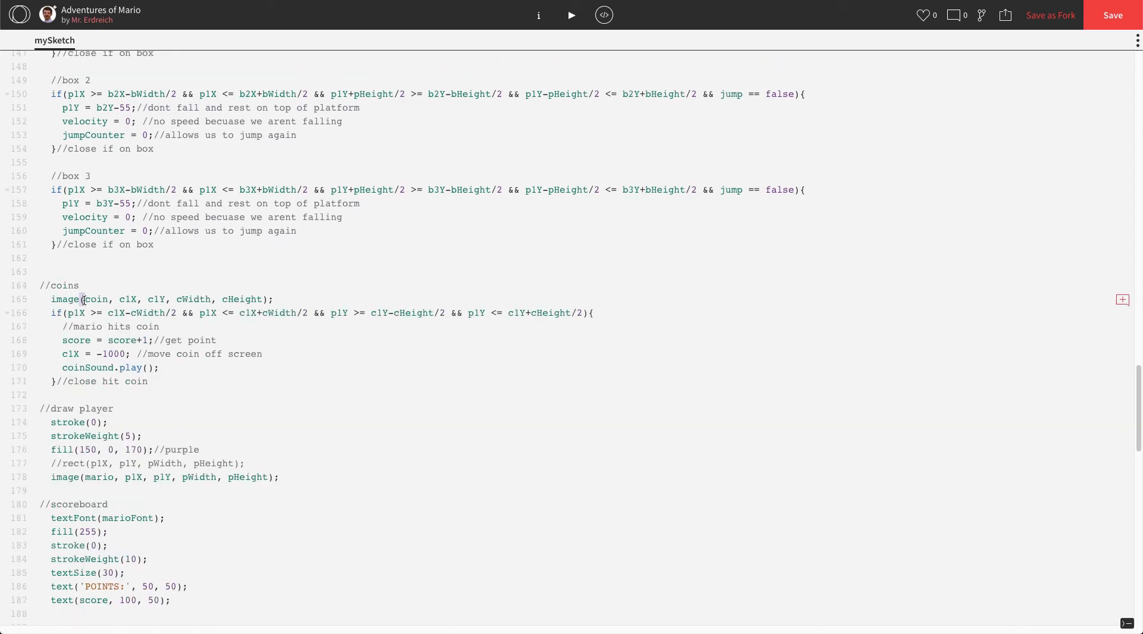
left_click_drag(51, 299, 148, 381)
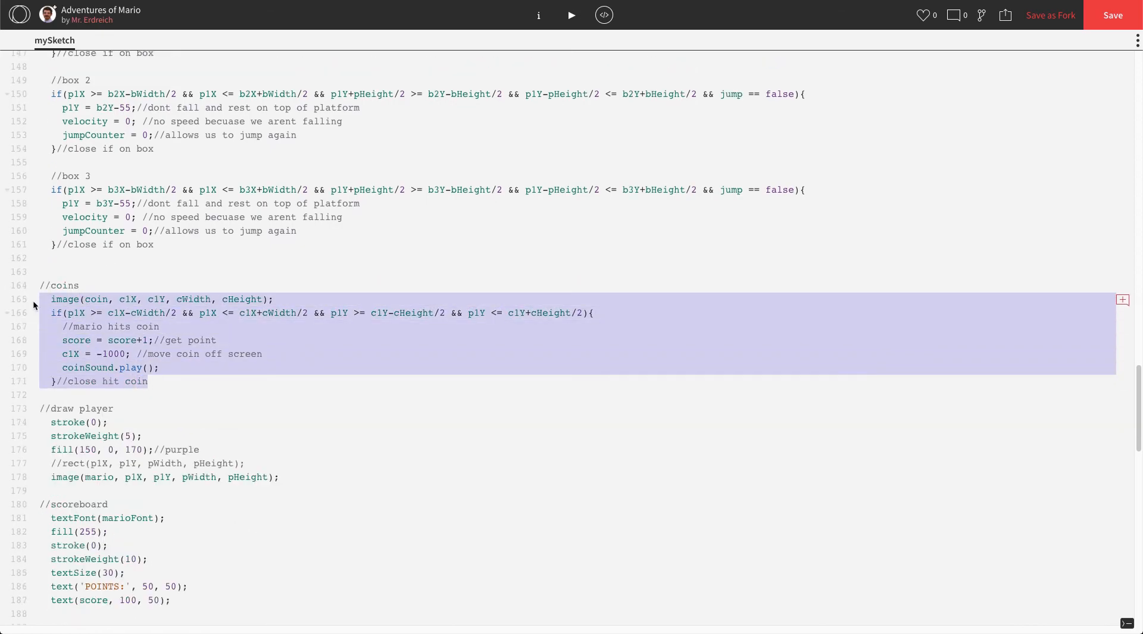
left_click(59, 313)
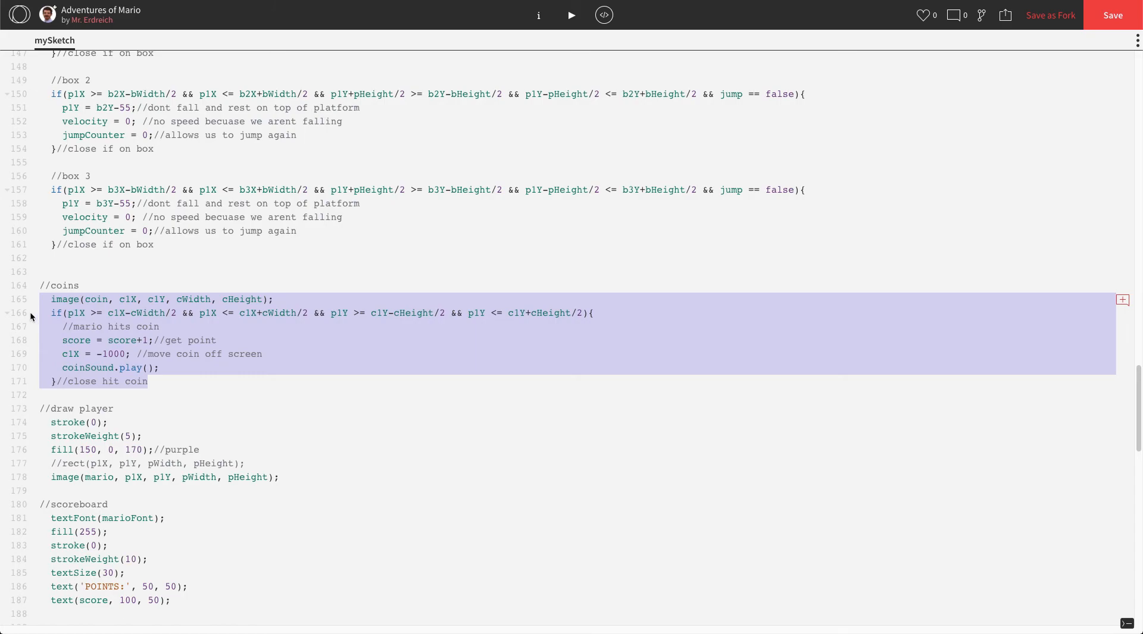
left_click(90, 299)
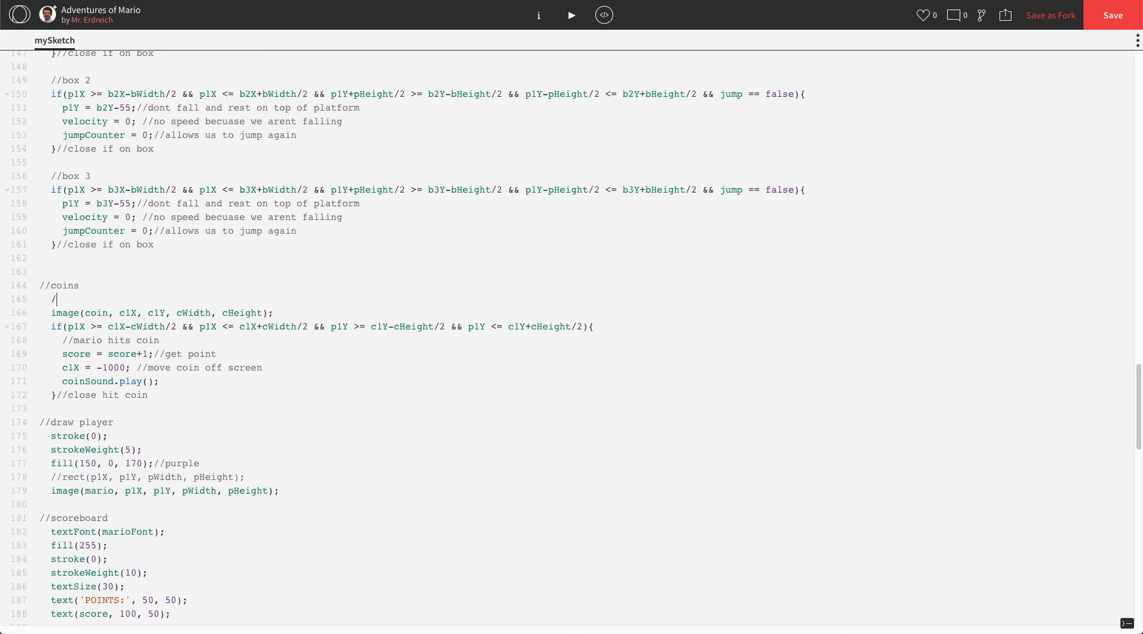
type("/coin 1")
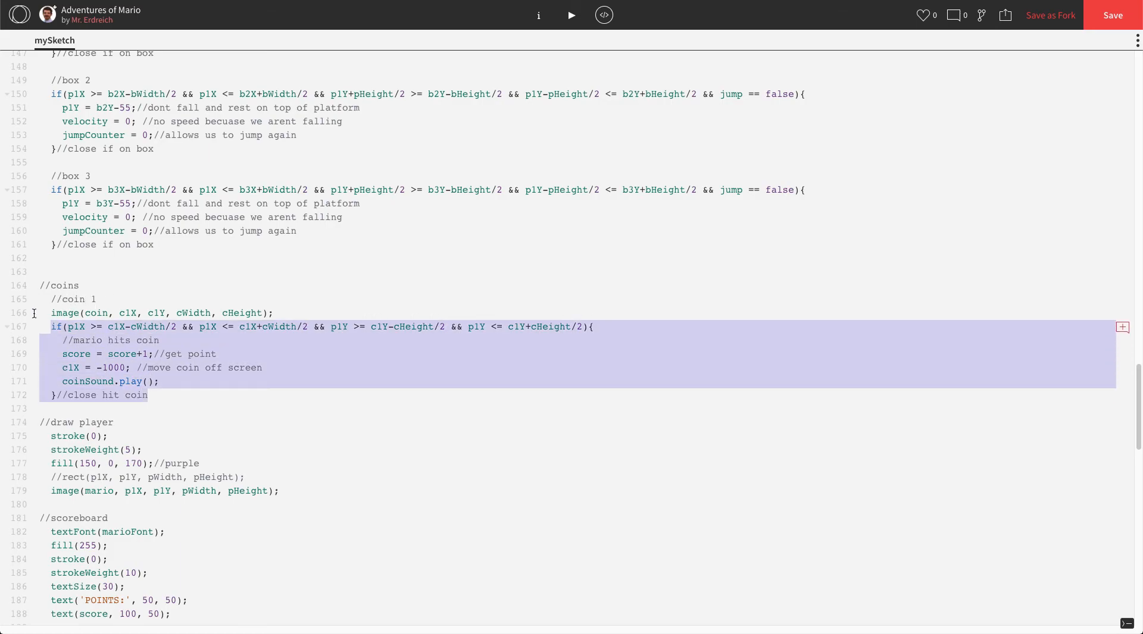
left_click(157, 395)
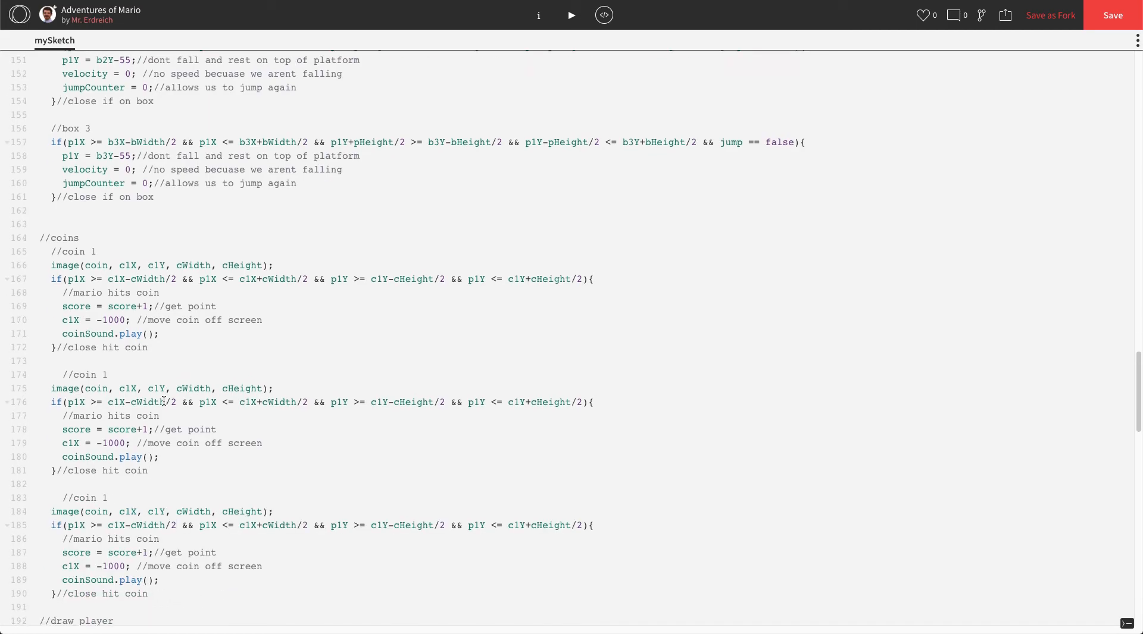
Rename c1 to c2 and c3 in the pasted coin blocks and run the sketch to test.
scroll("down", 3)
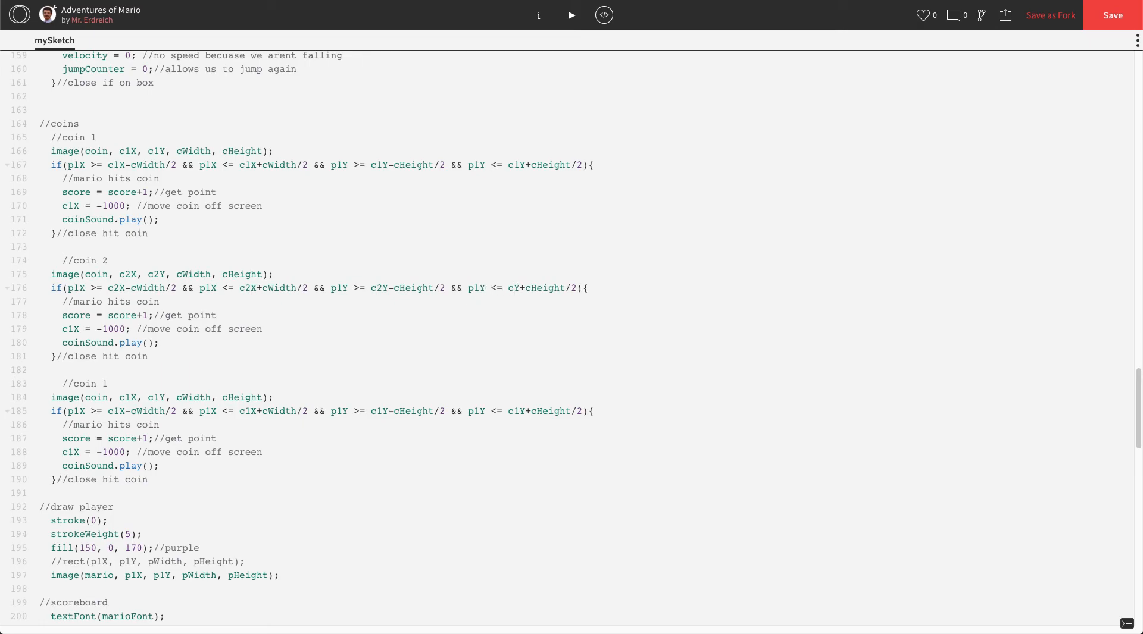
double_click(69, 328)
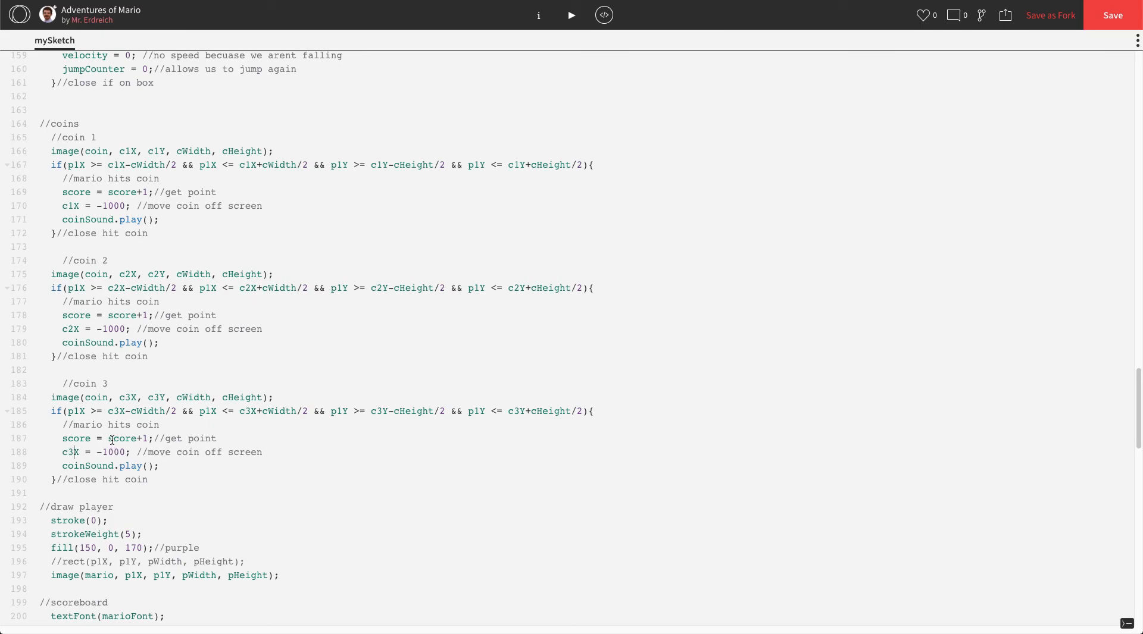
left_click(114, 466)
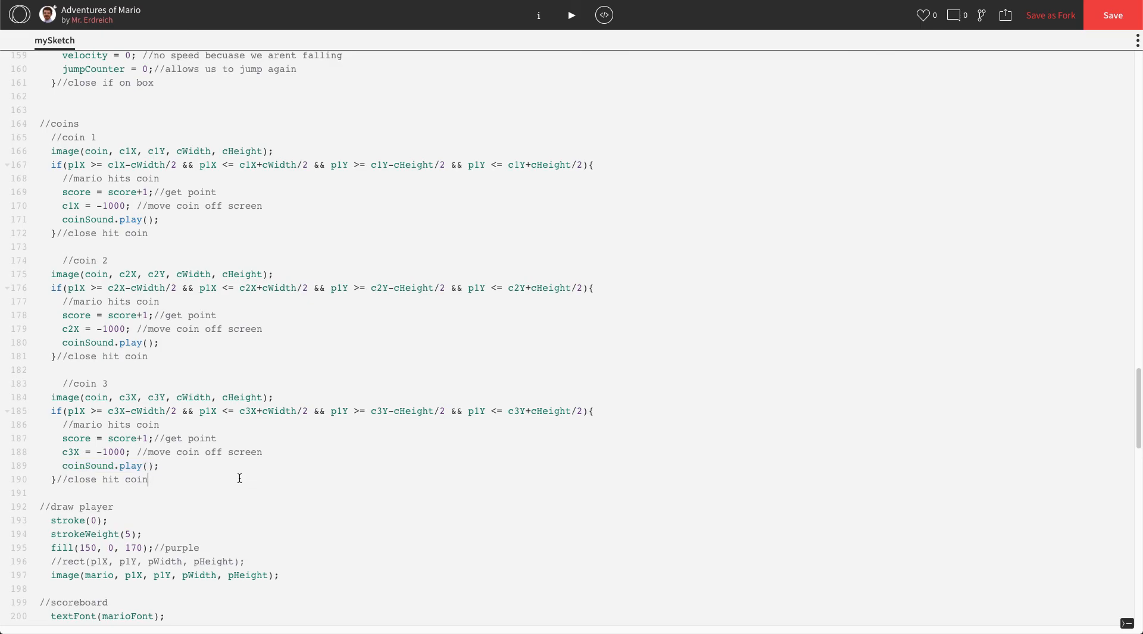
mouse_move(223, 452)
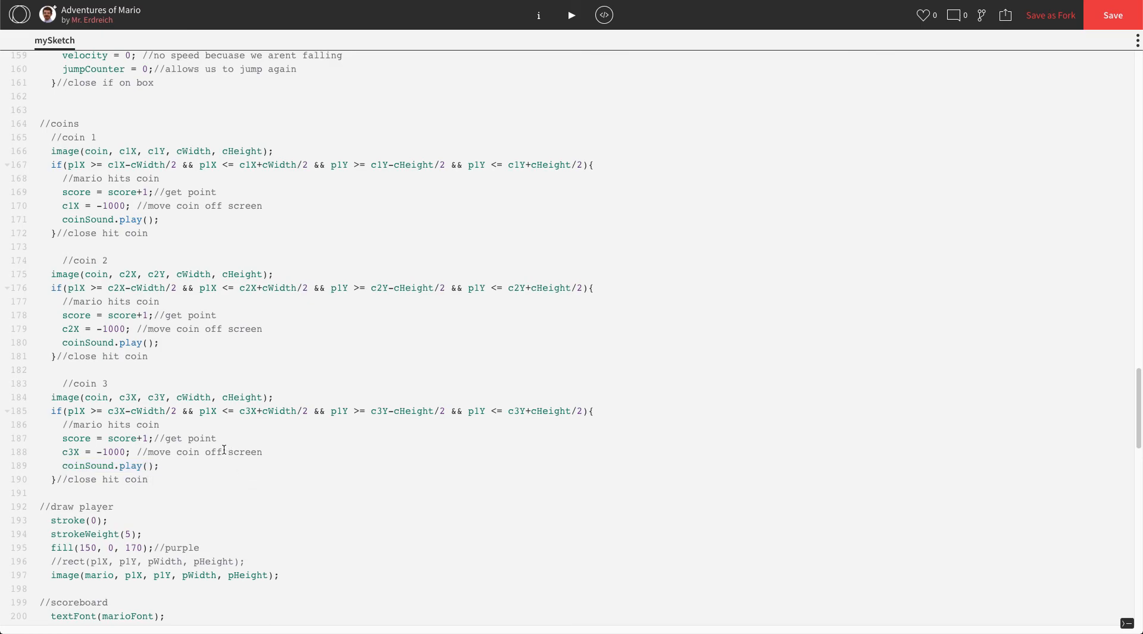
left_click(572, 15)
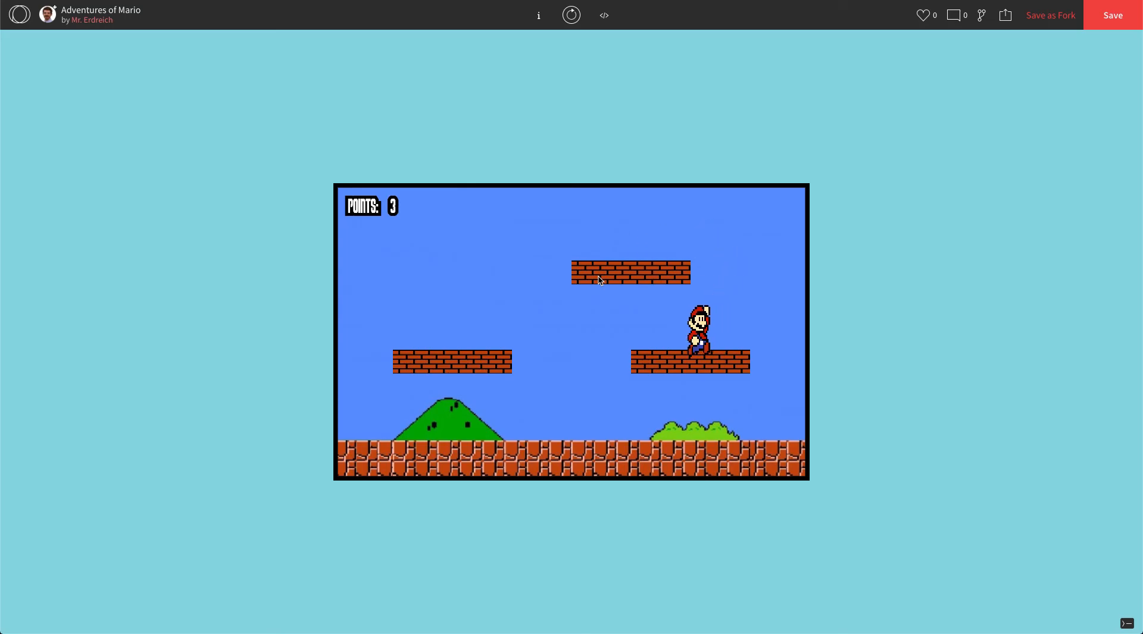
key("ArrowLeft")
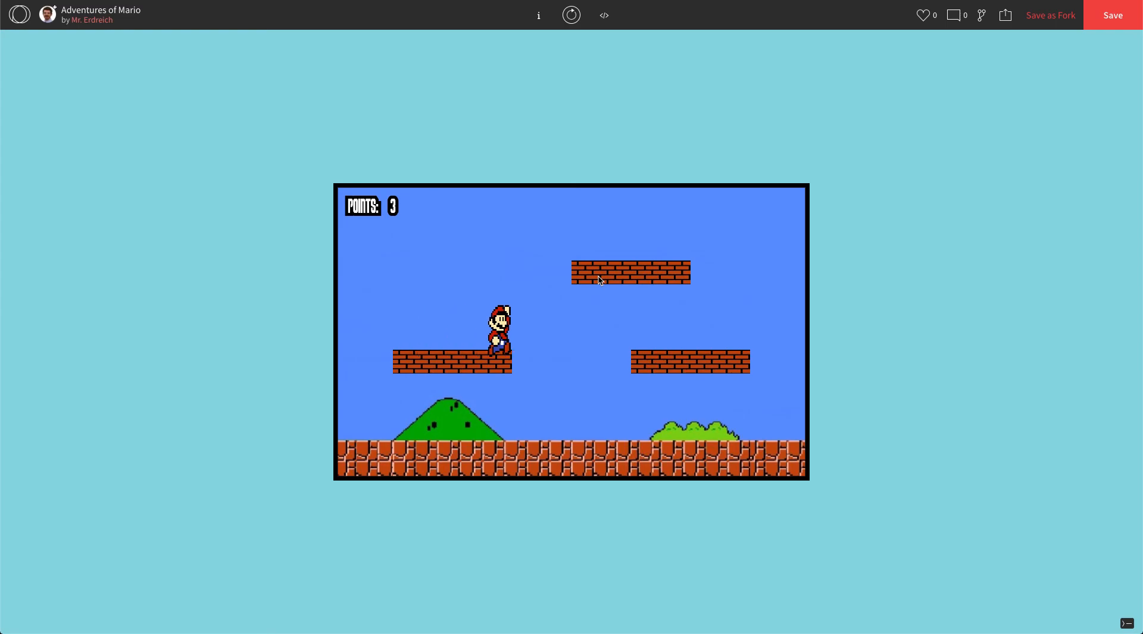
left_click(604, 15)
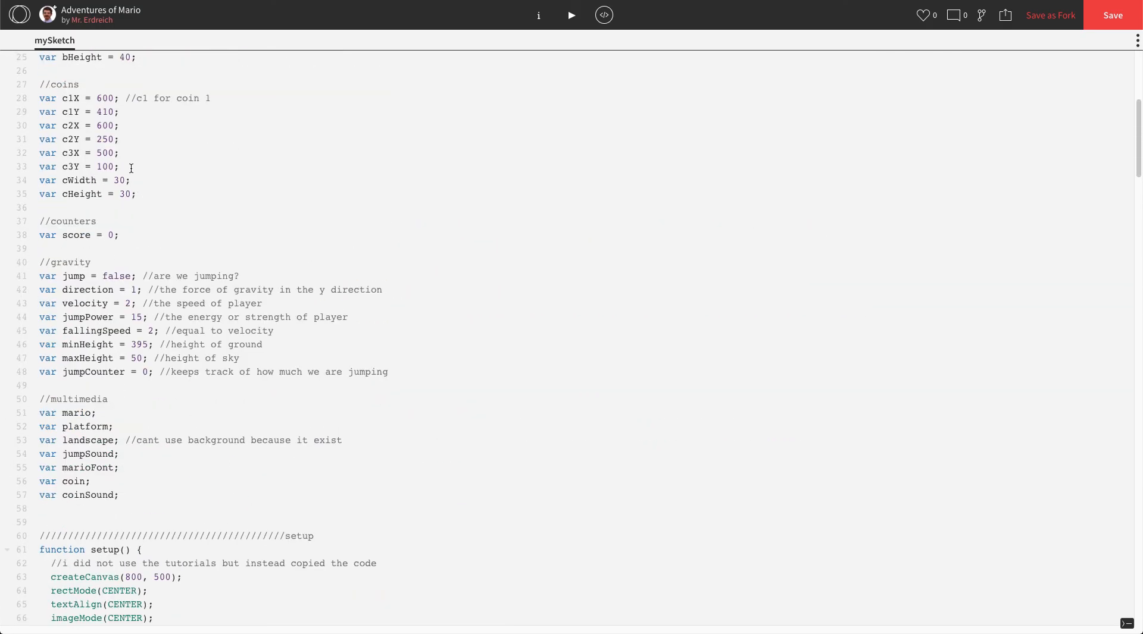
Declare var c4X = 200; and var c4Y = 250; then run the sketch with four coins.
key("Enter")
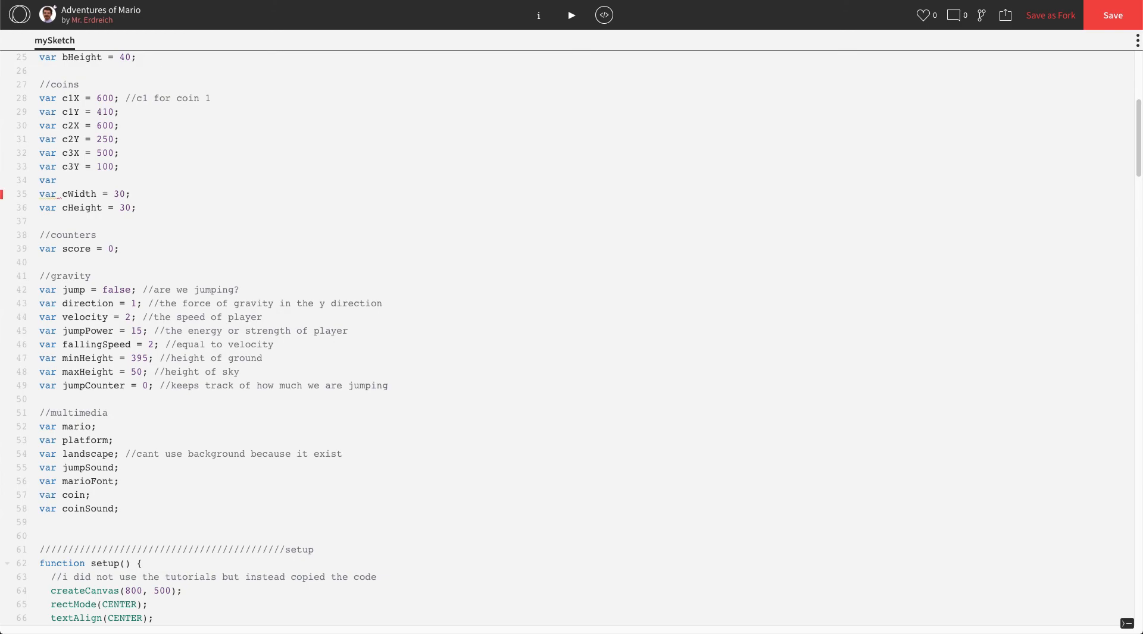
type("c4X =")
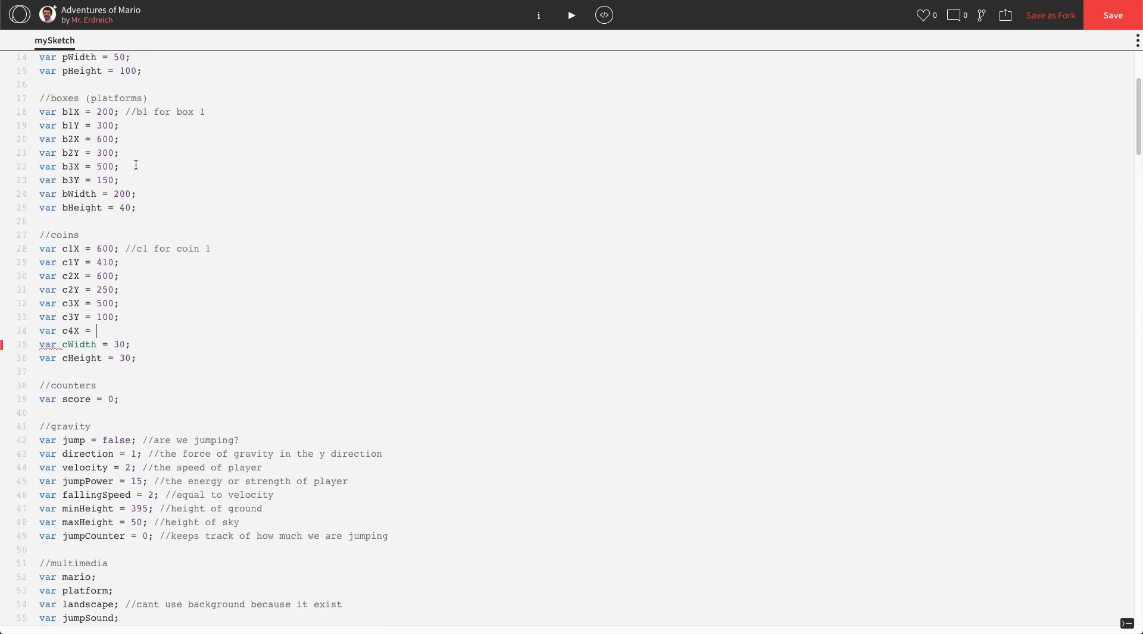
type("200;")
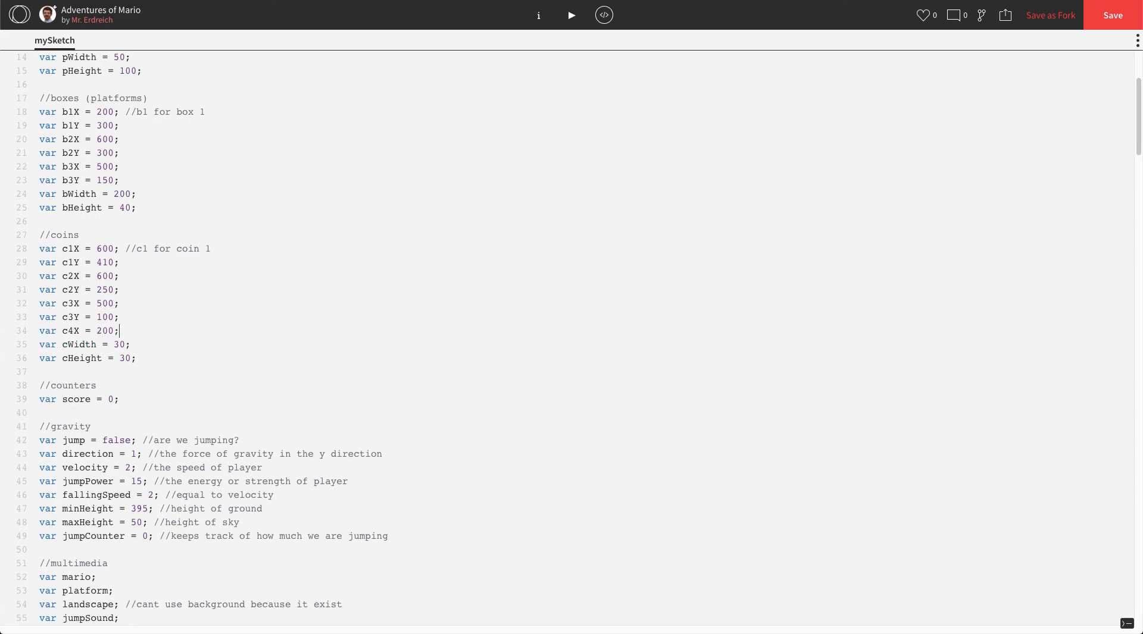
key("Enter")
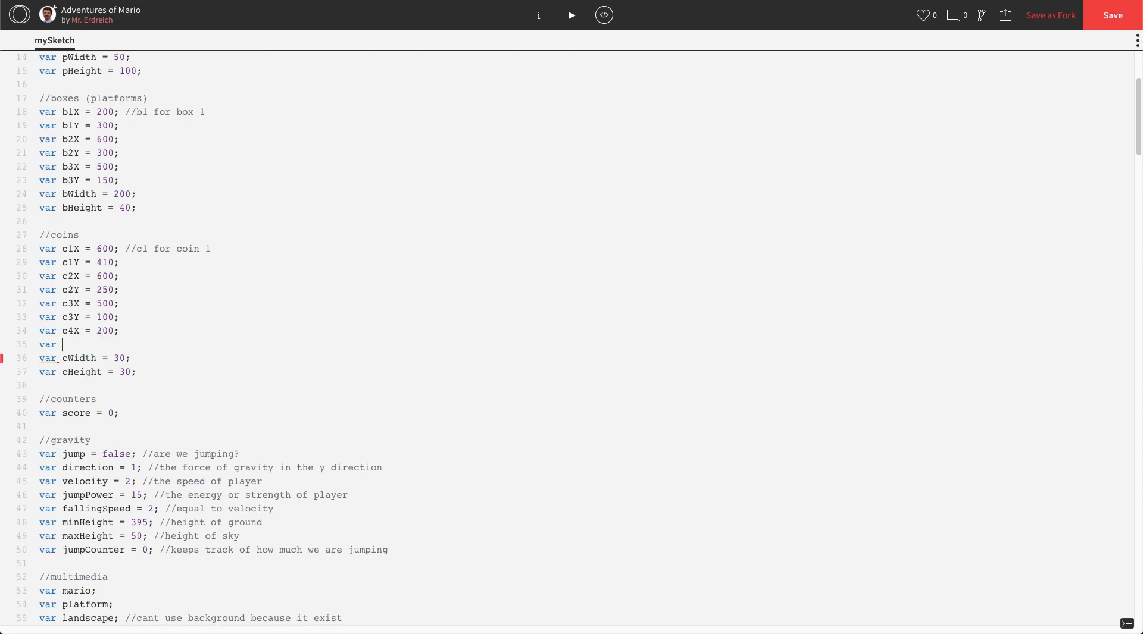
type("c4Y =")
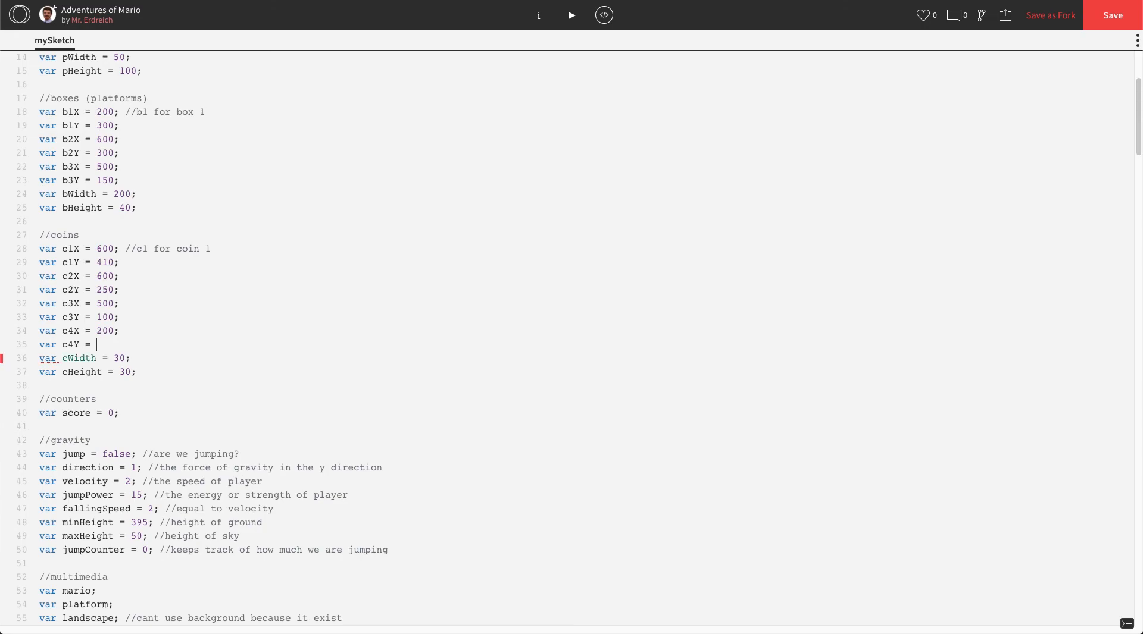
type("250;")
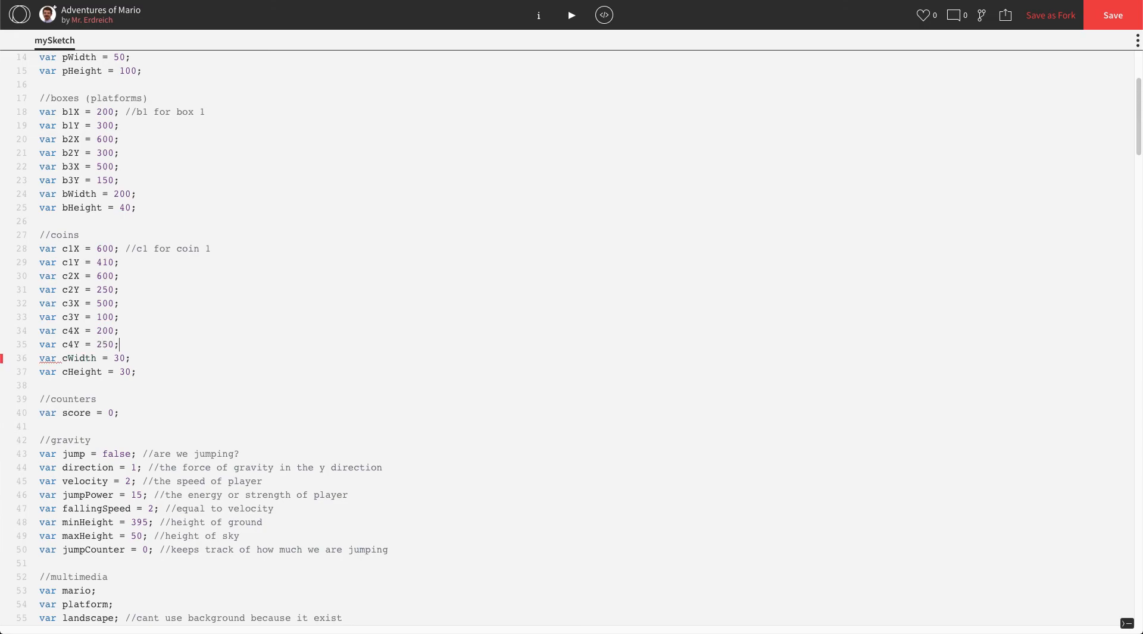
left_click(571, 14)
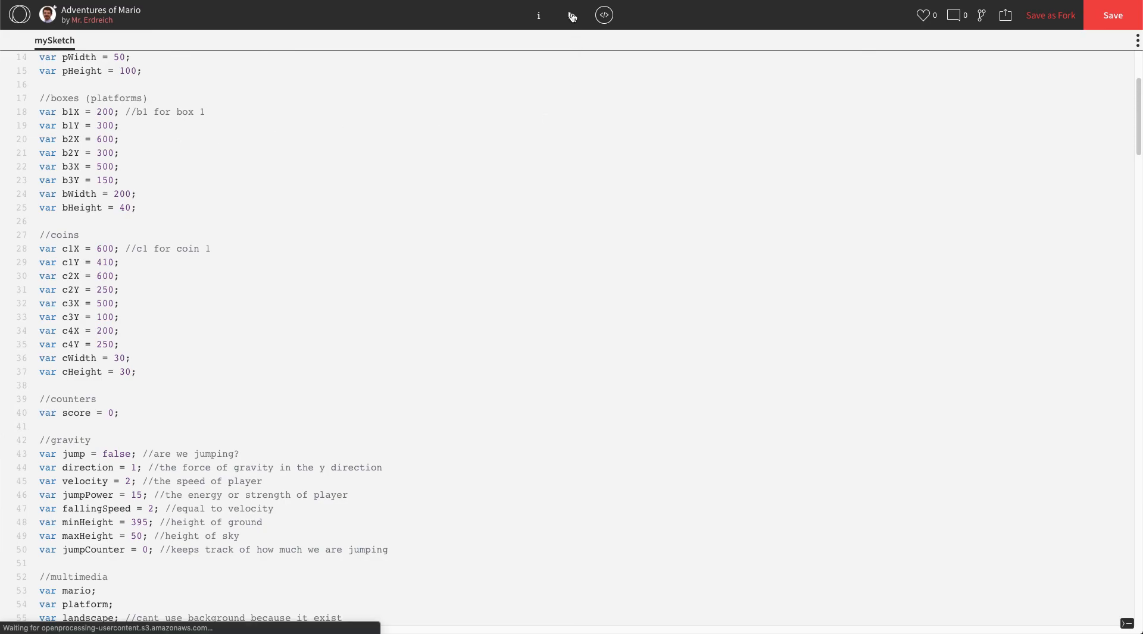
Start the Mario game from the splash screen and collect coins until the score reads 4.
left_click(571, 16)
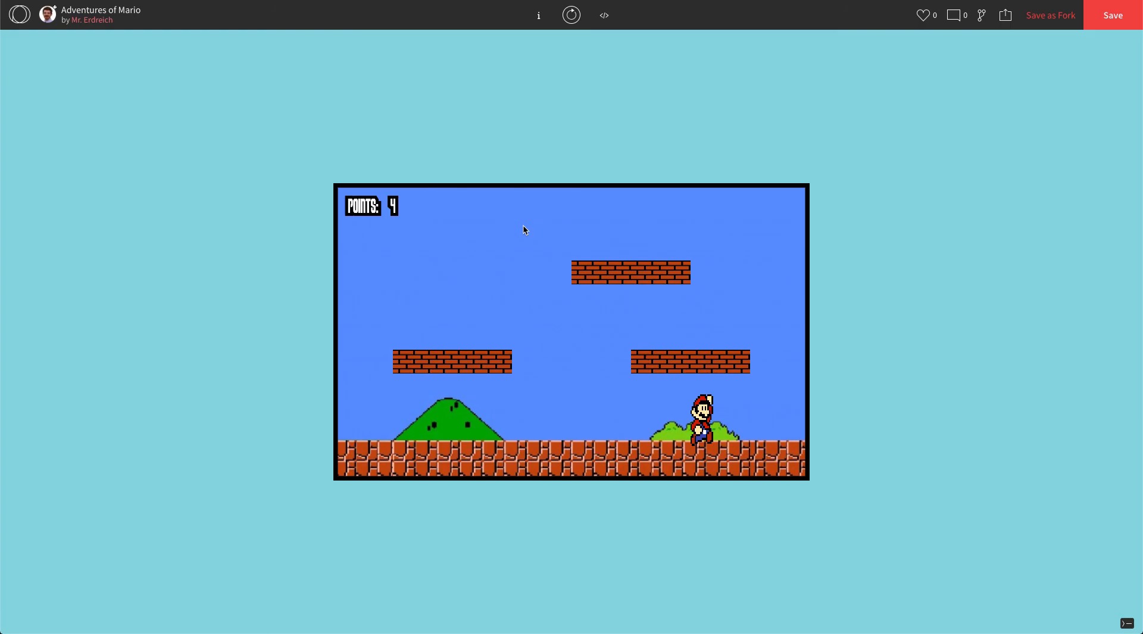
mouse_move(848, 4)
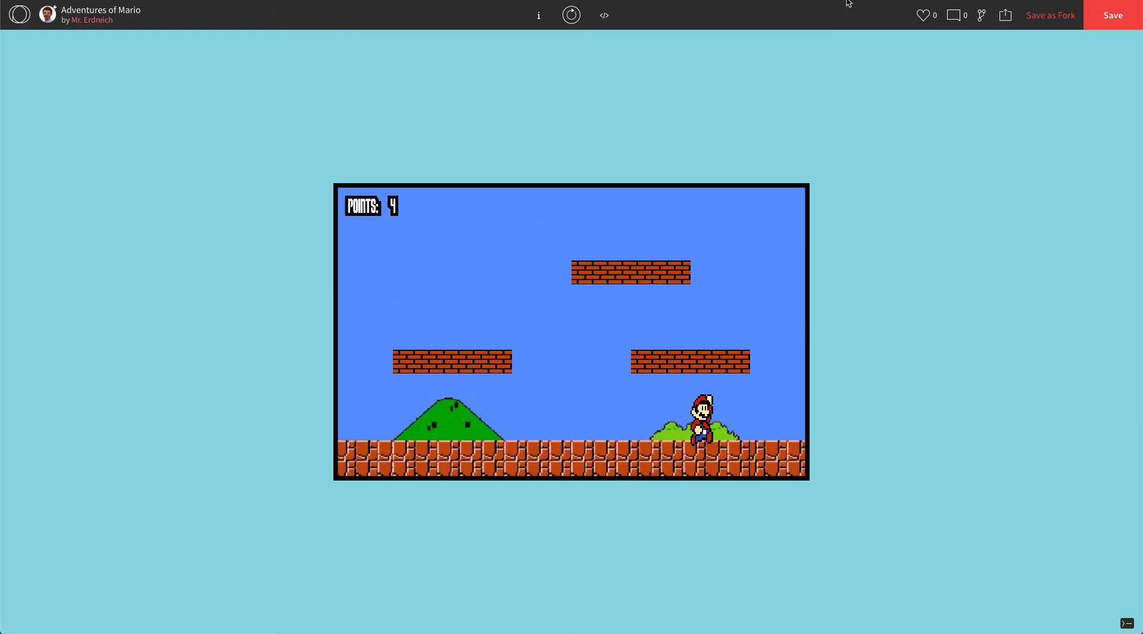